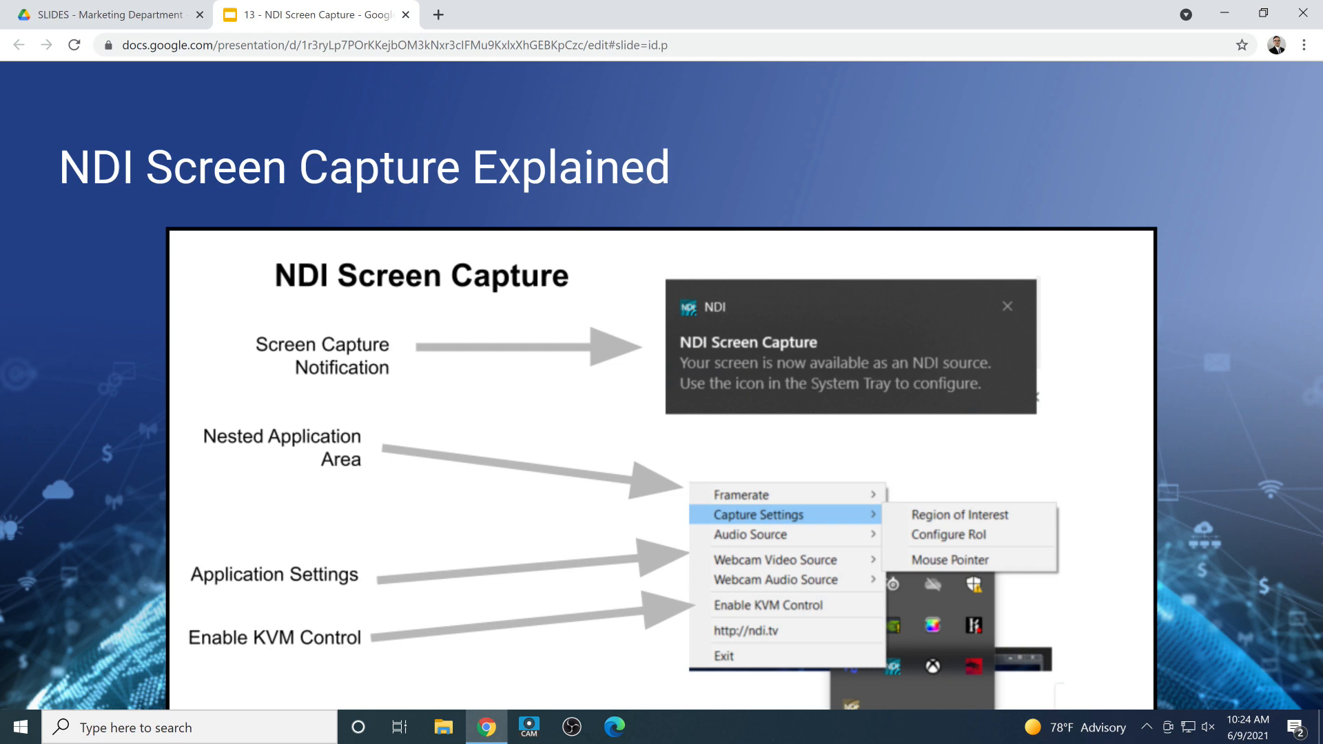
- Dismiss the tray menu after switching the capture framerate to 30p
key("Escape")
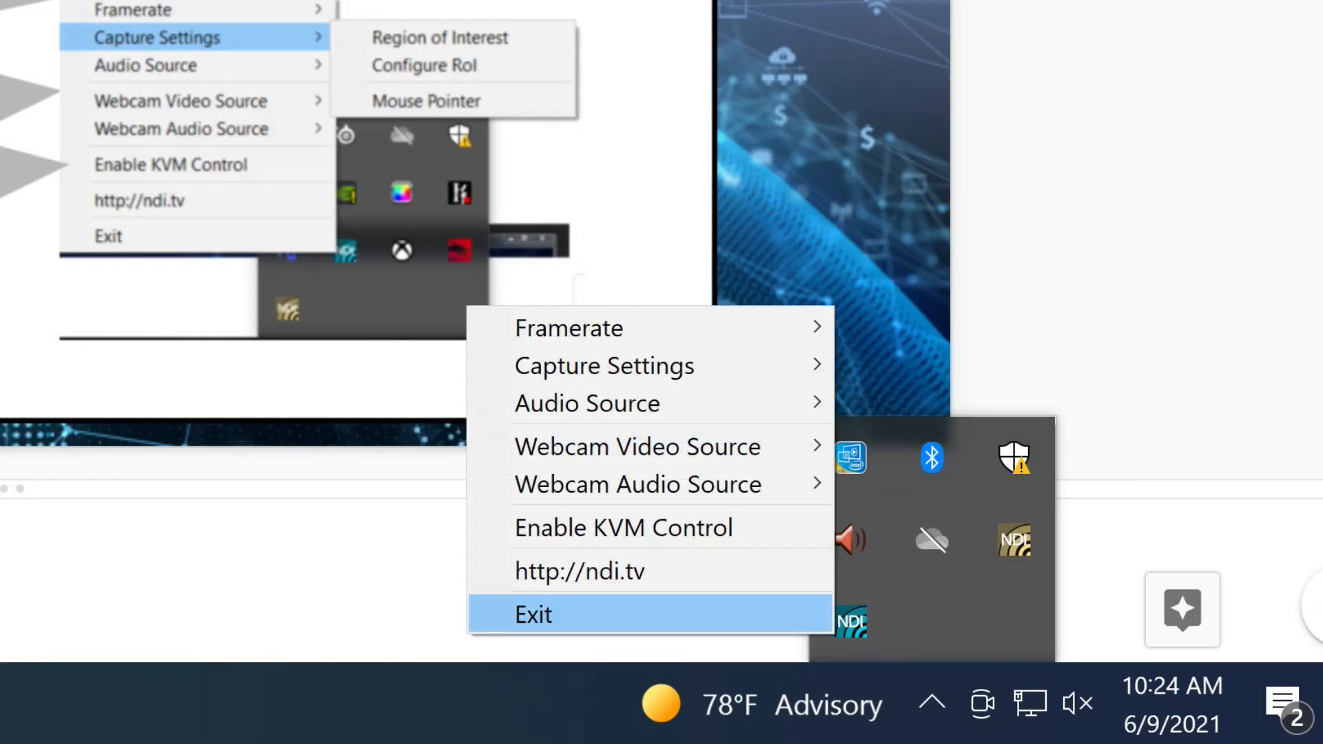
mouse_move(568, 328)
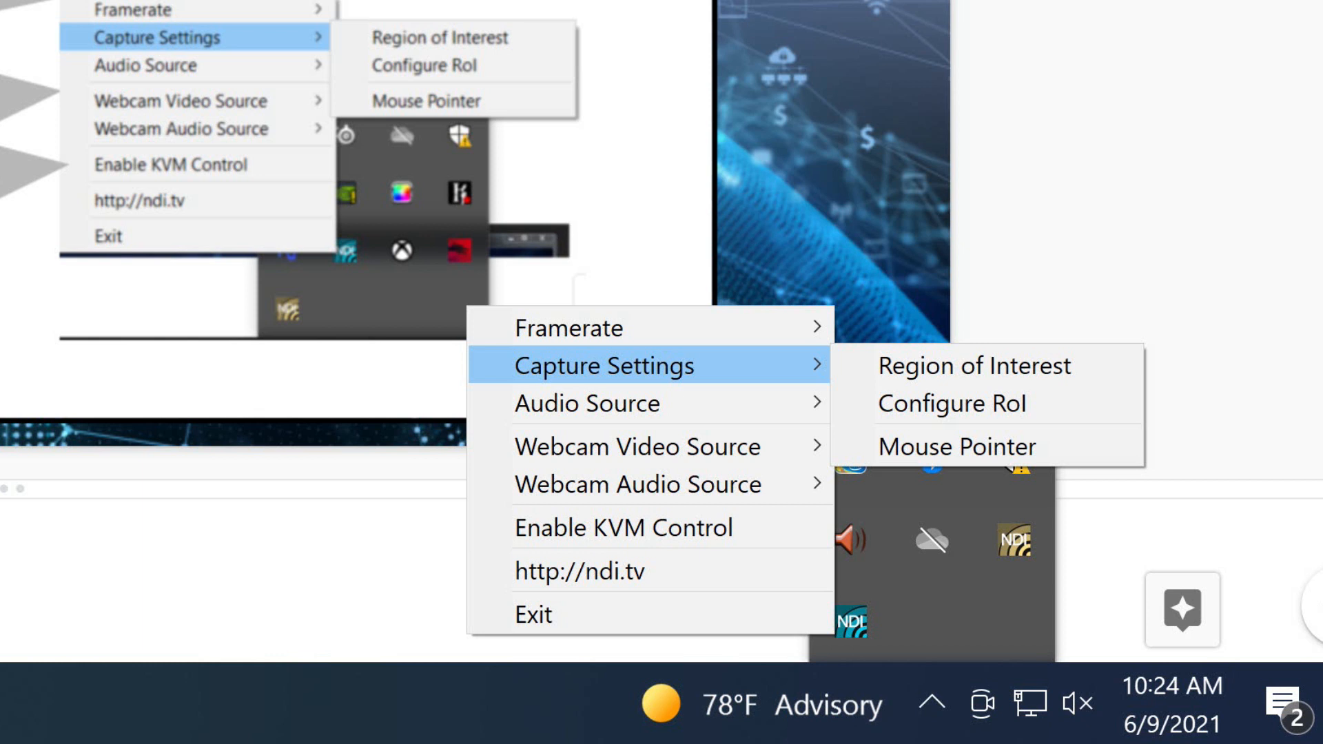
mouse_move(574, 328)
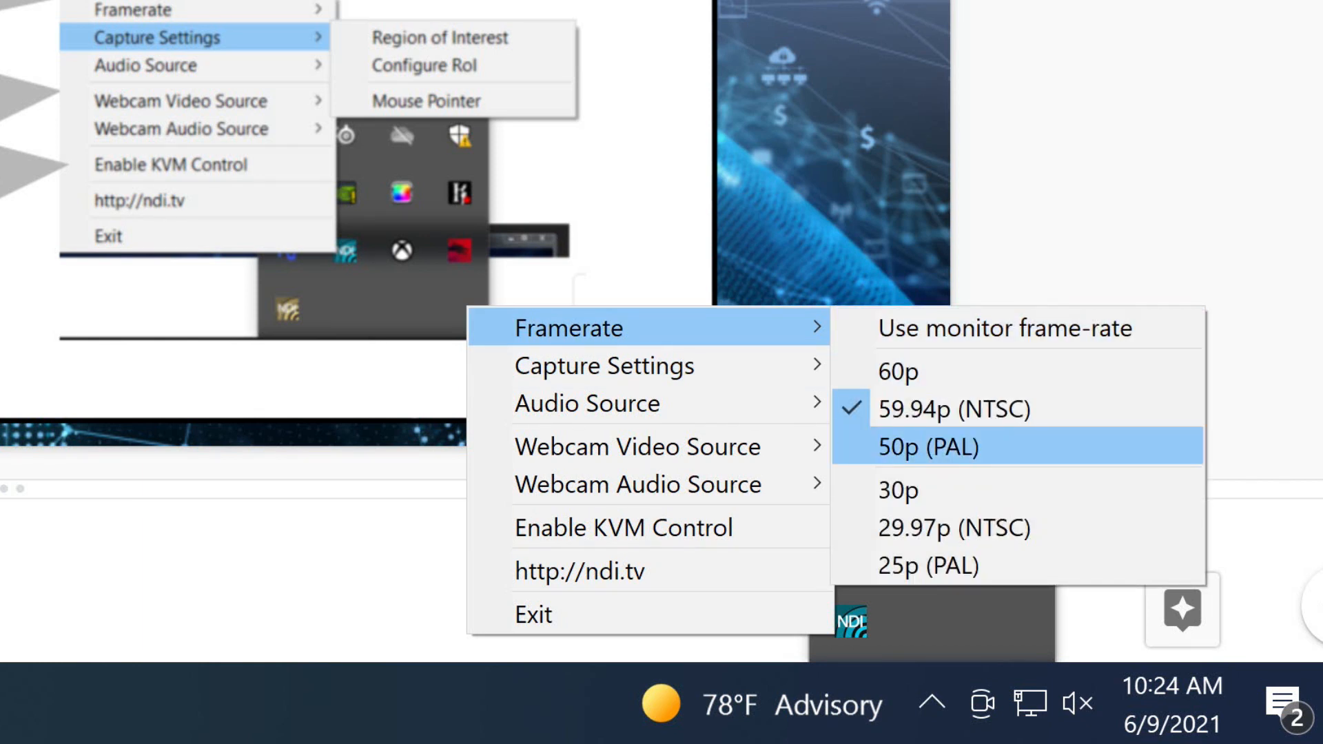
mouse_move(928, 490)
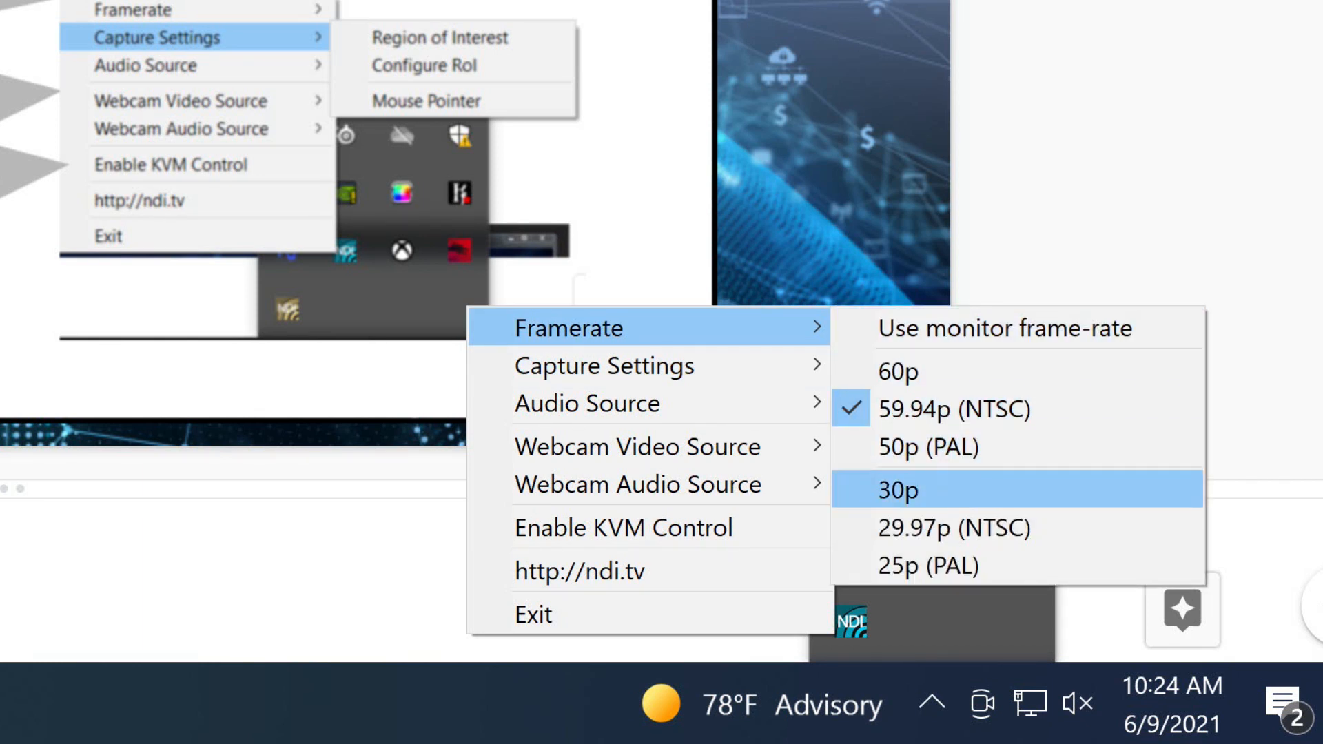
mouse_move(953, 408)
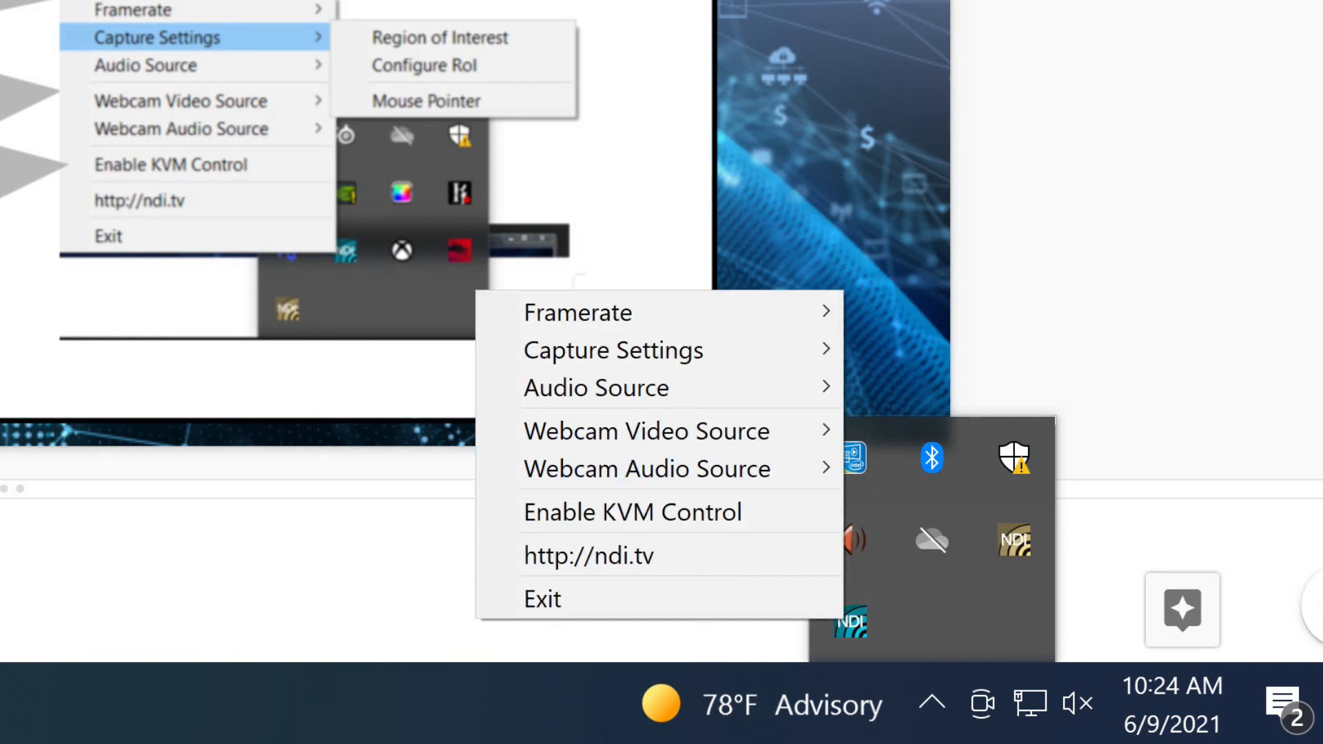
mouse_move(578, 312)
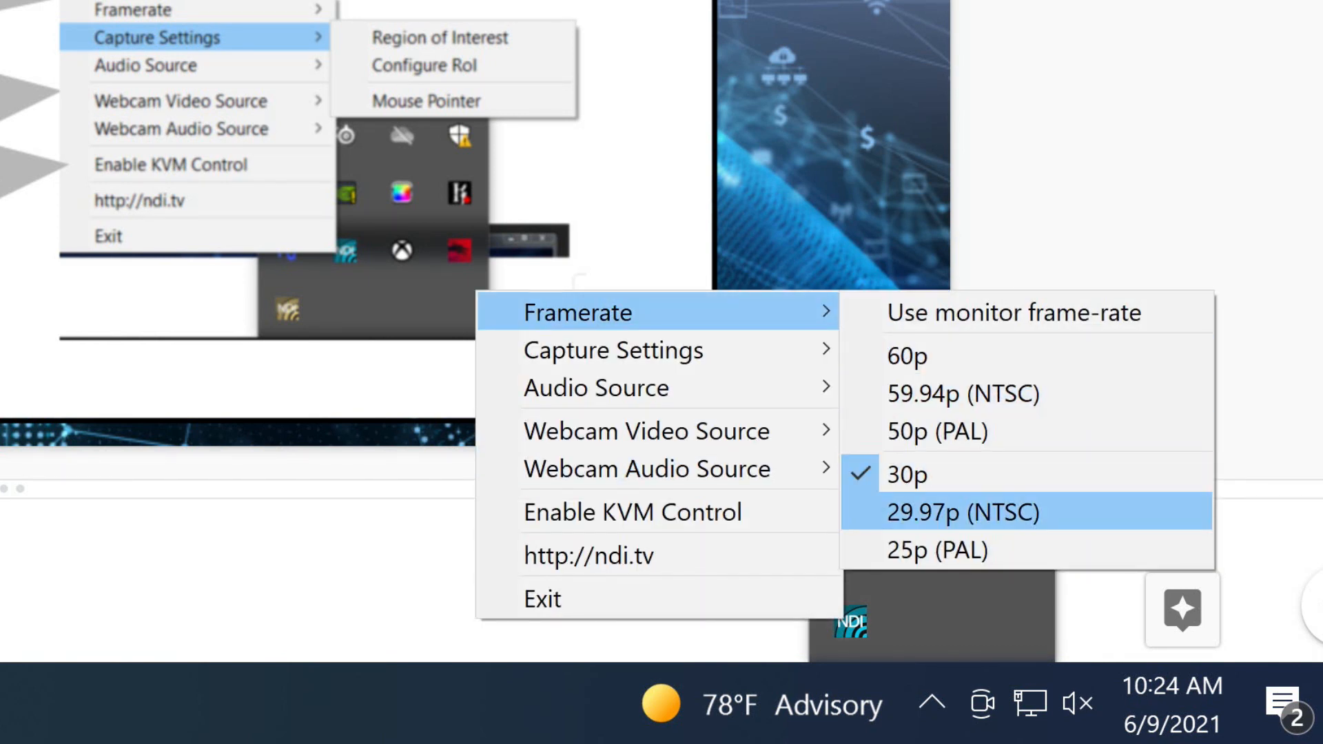
mouse_move(907, 474)
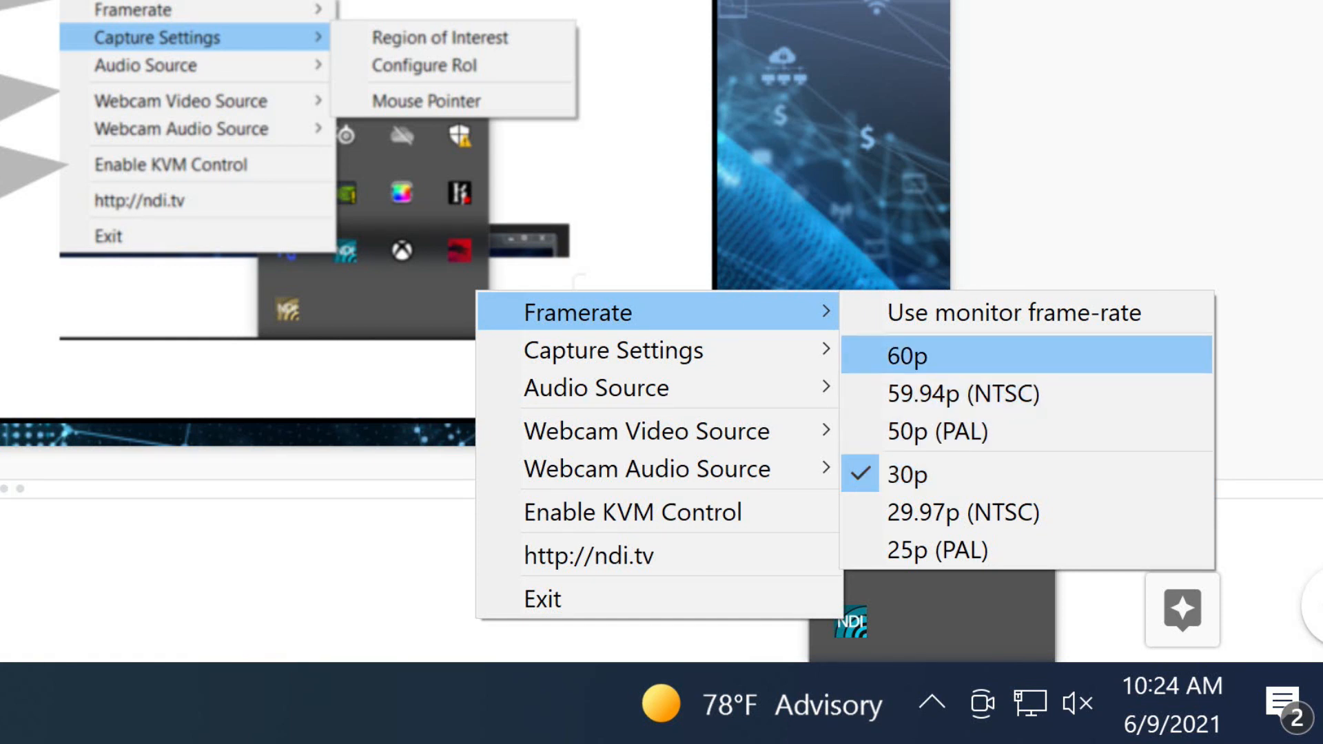
mouse_move(1012, 312)
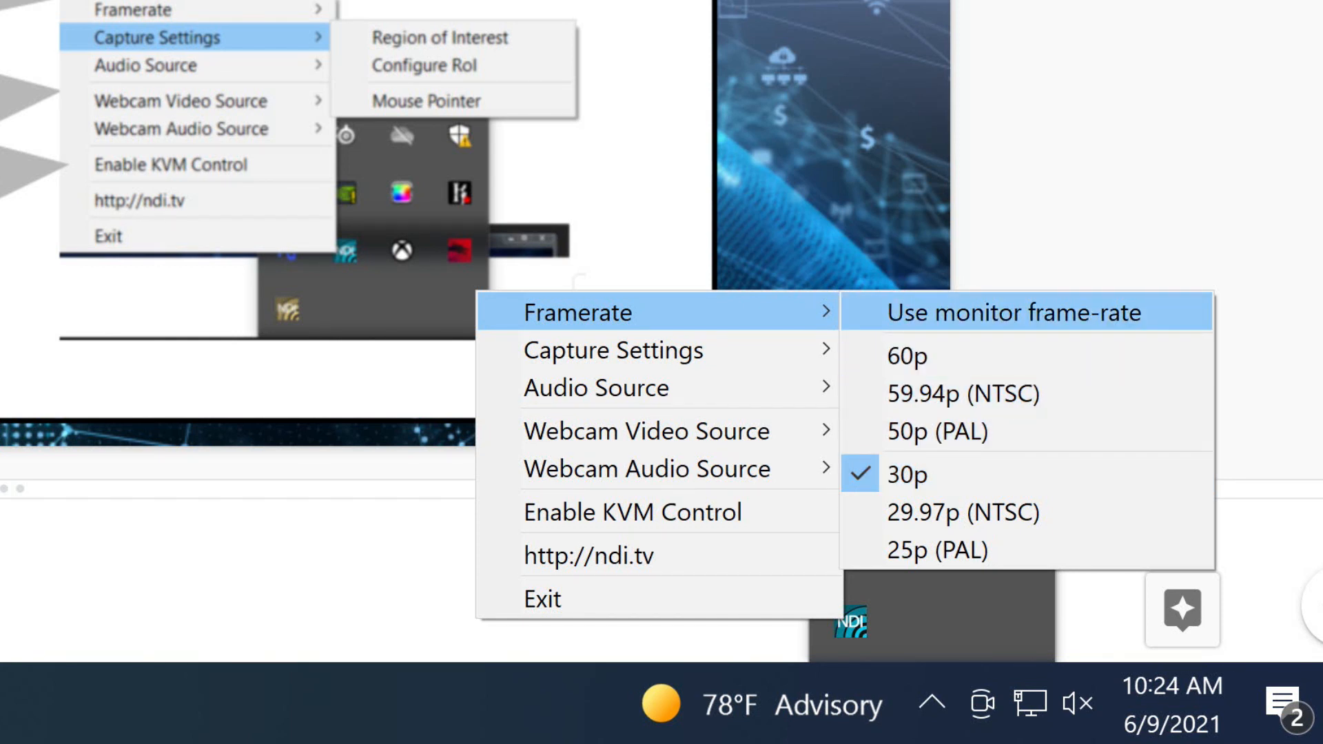
mouse_move(612, 349)
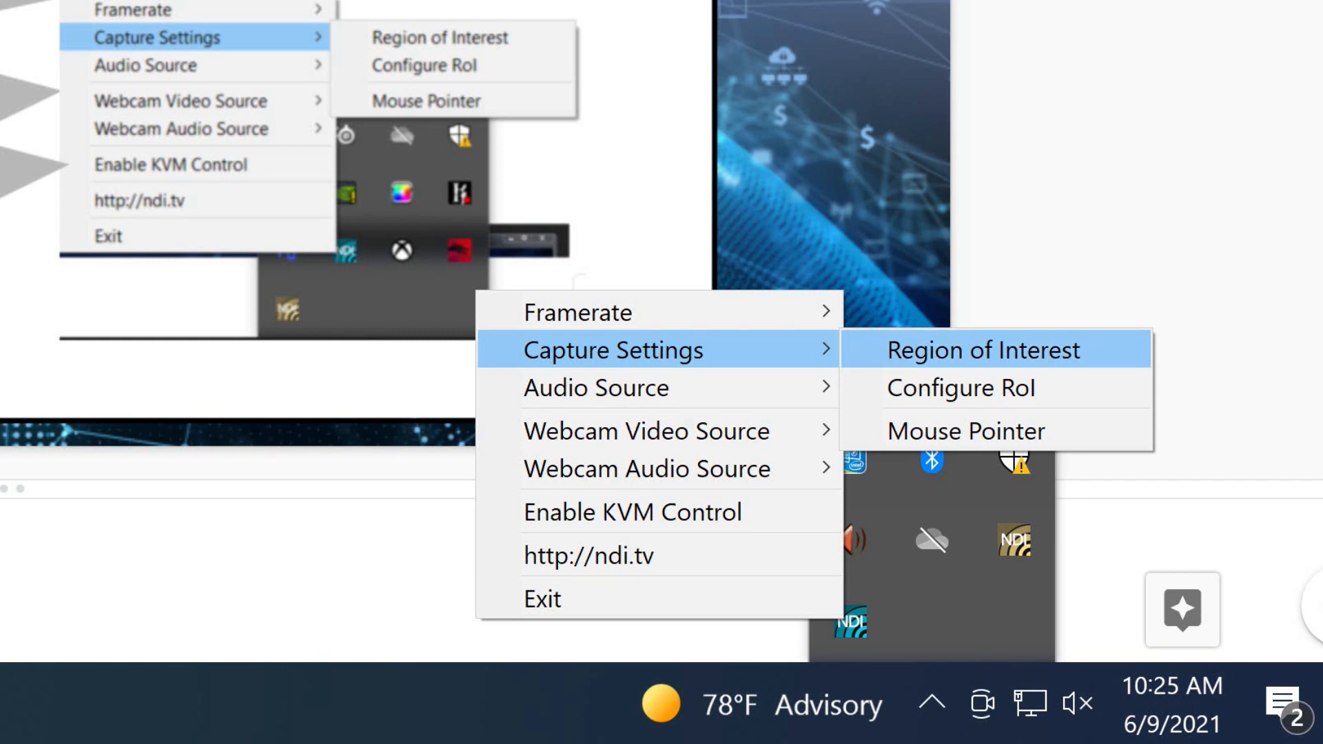
mouse_move(960, 388)
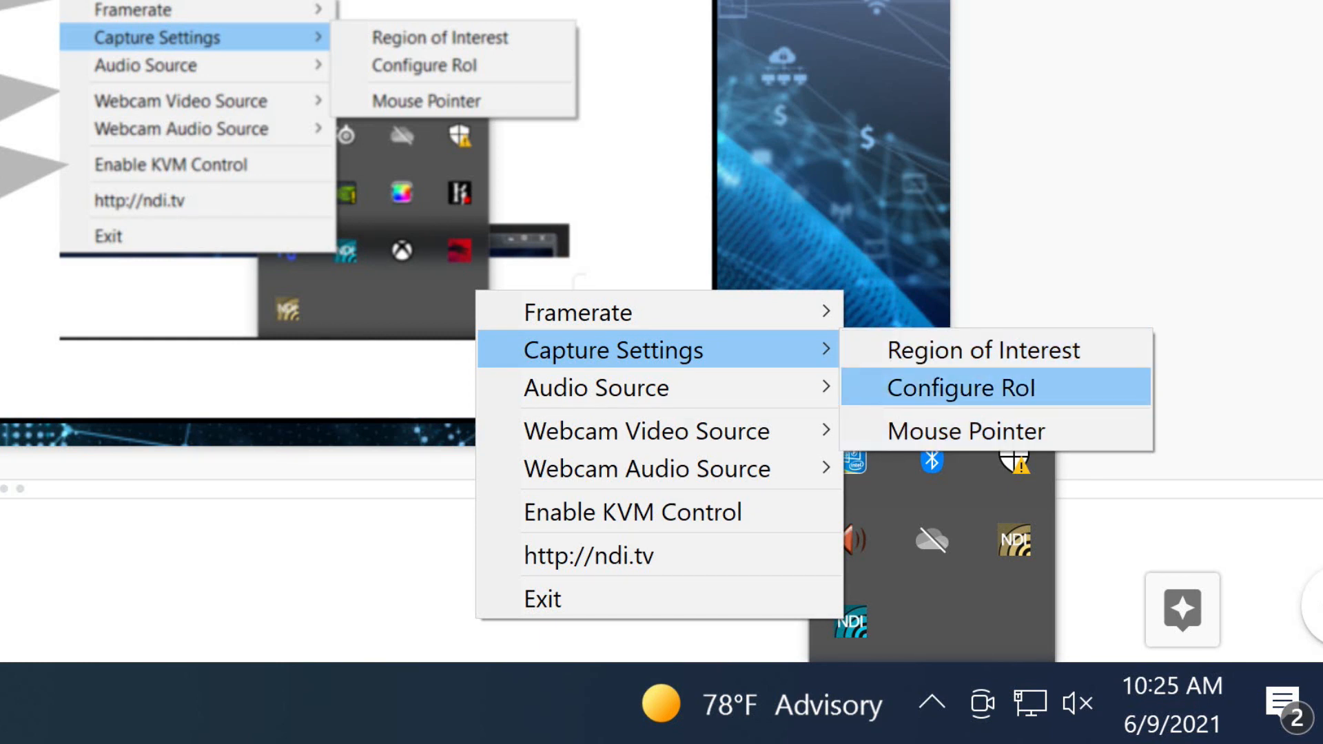
mouse_move(981, 349)
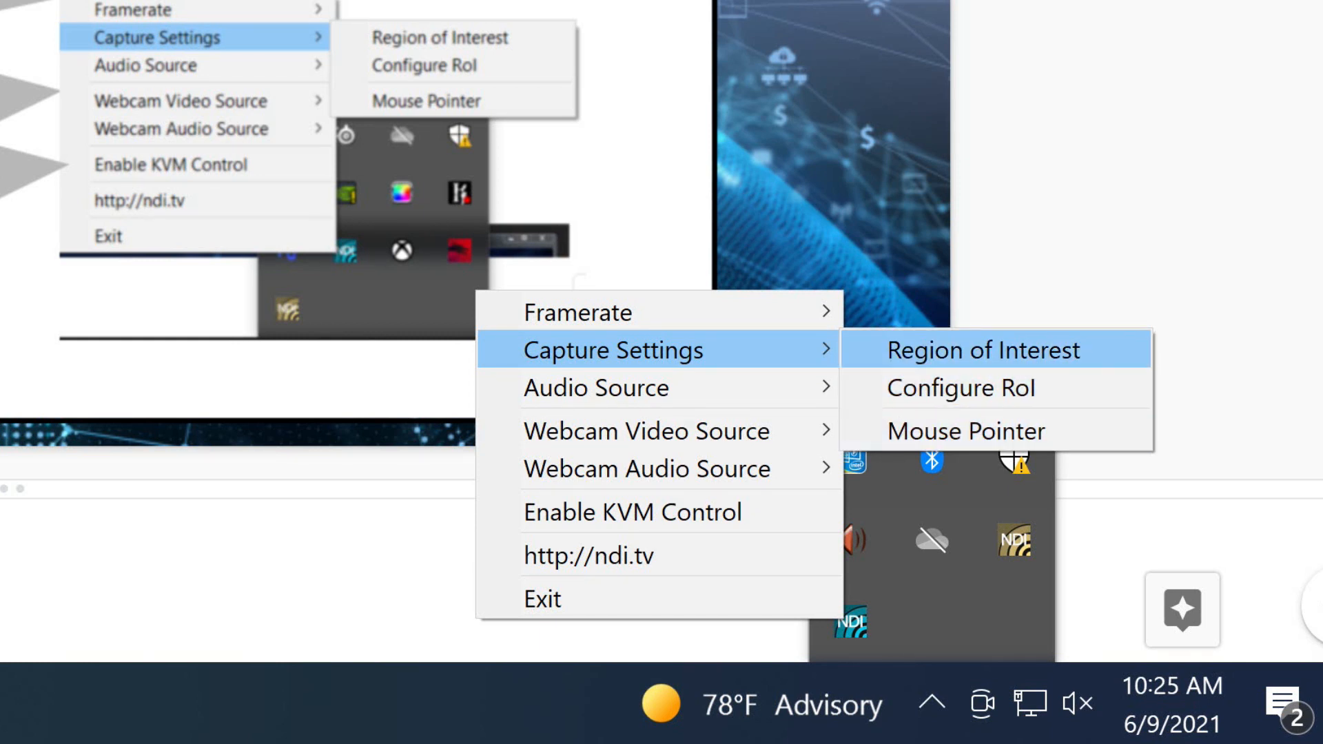
mouse_move(960, 387)
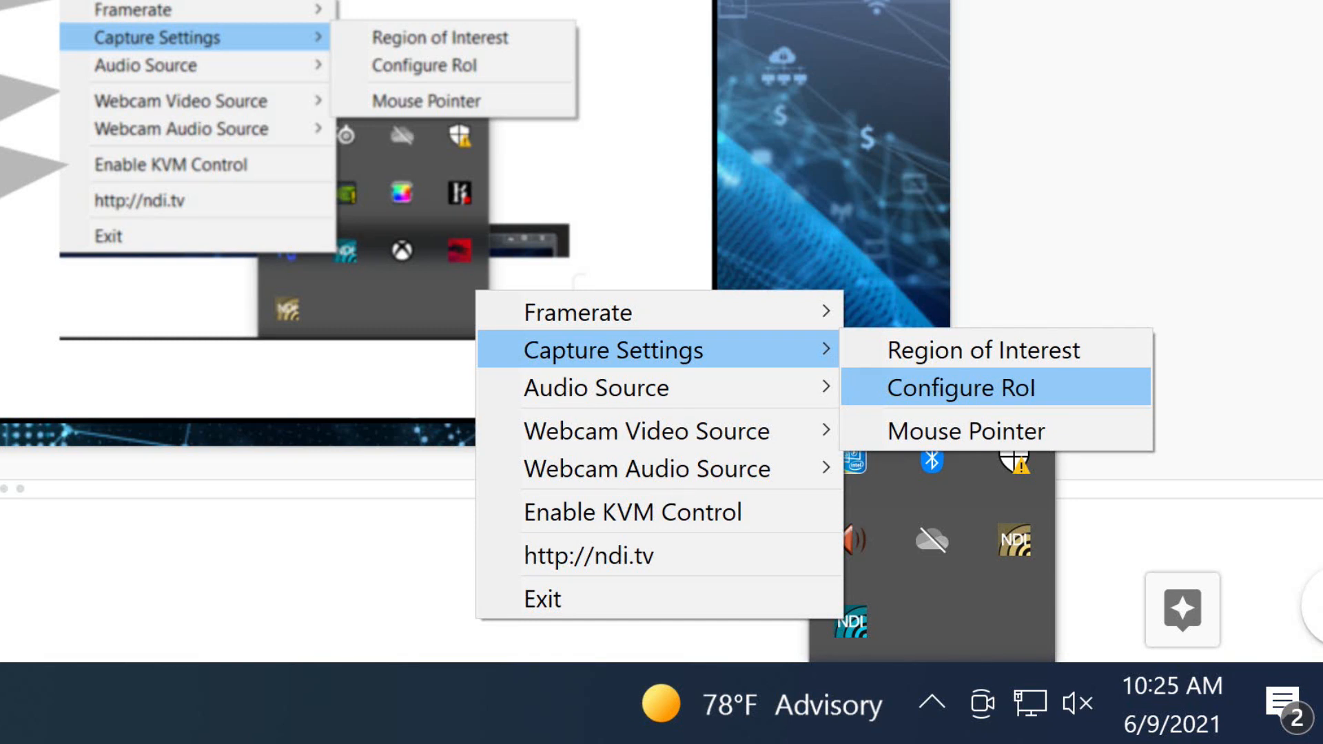
mouse_move(967, 432)
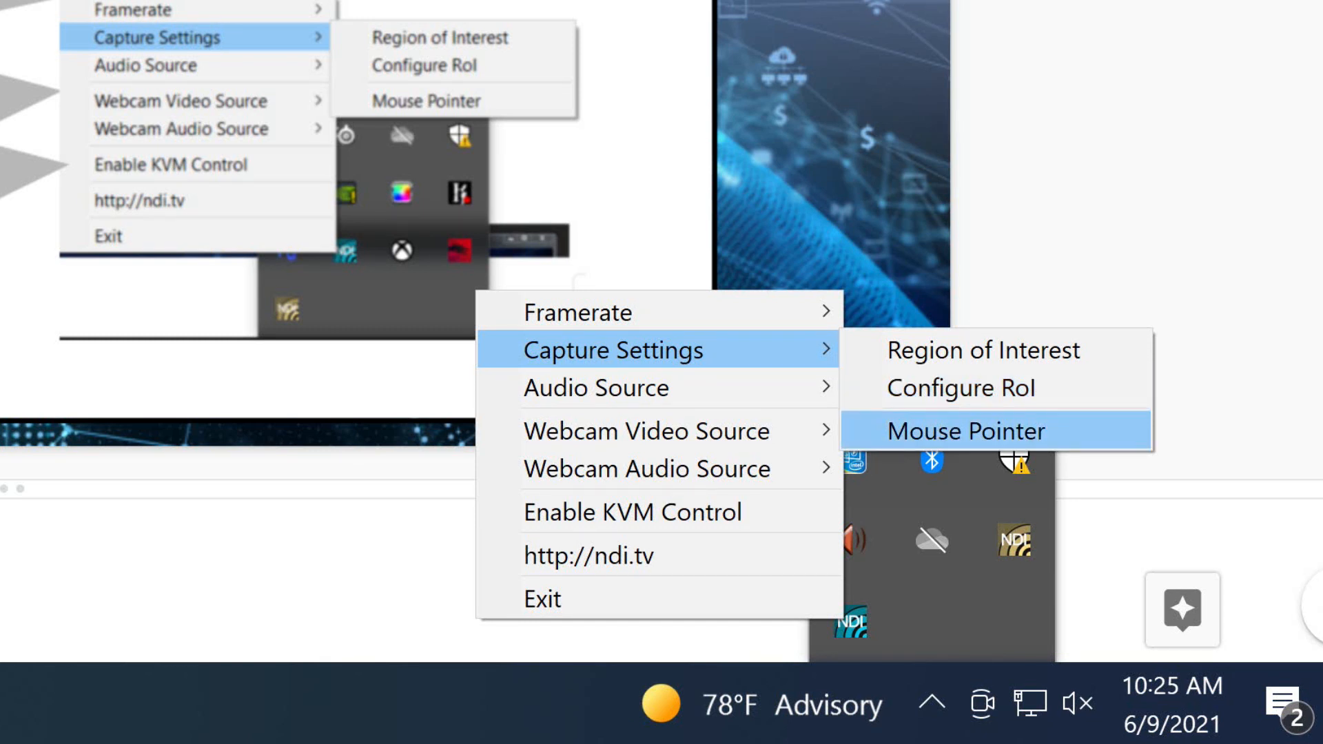
mouse_move(960, 388)
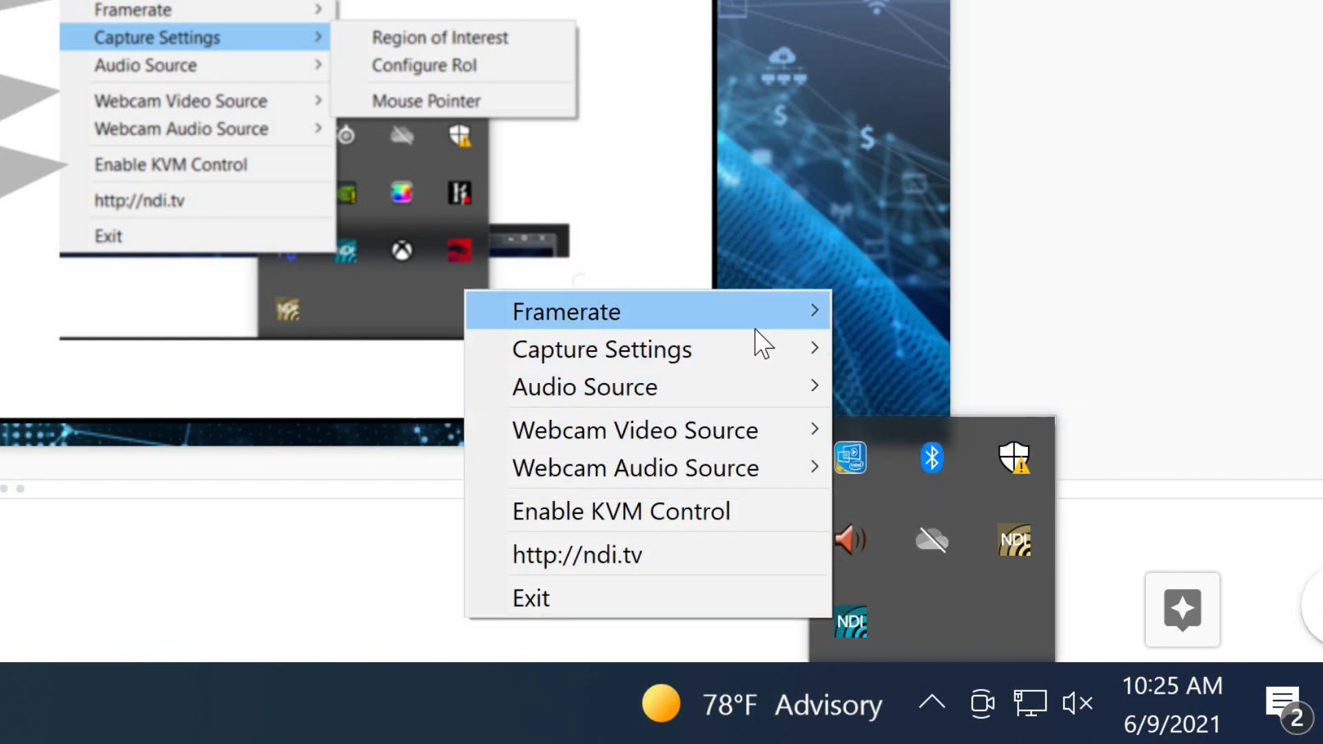
mouse_move(567, 311)
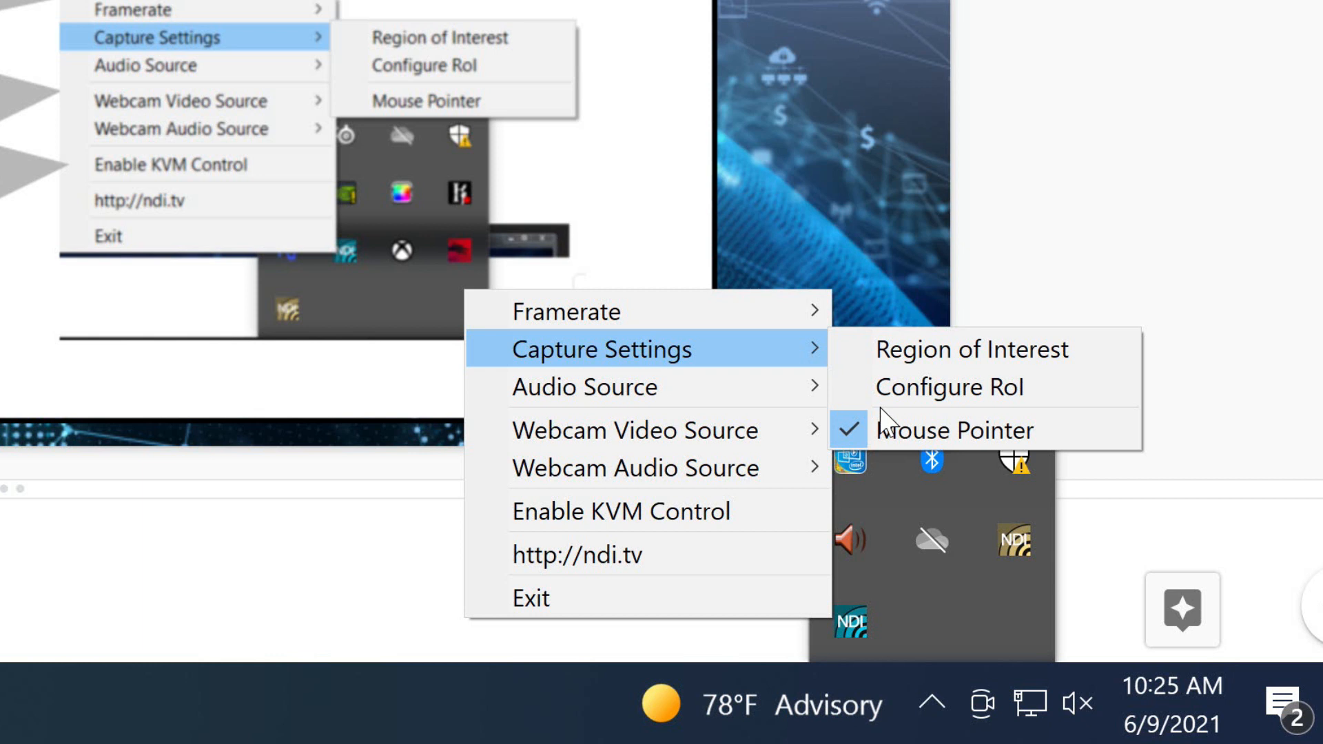
mouse_move(585, 386)
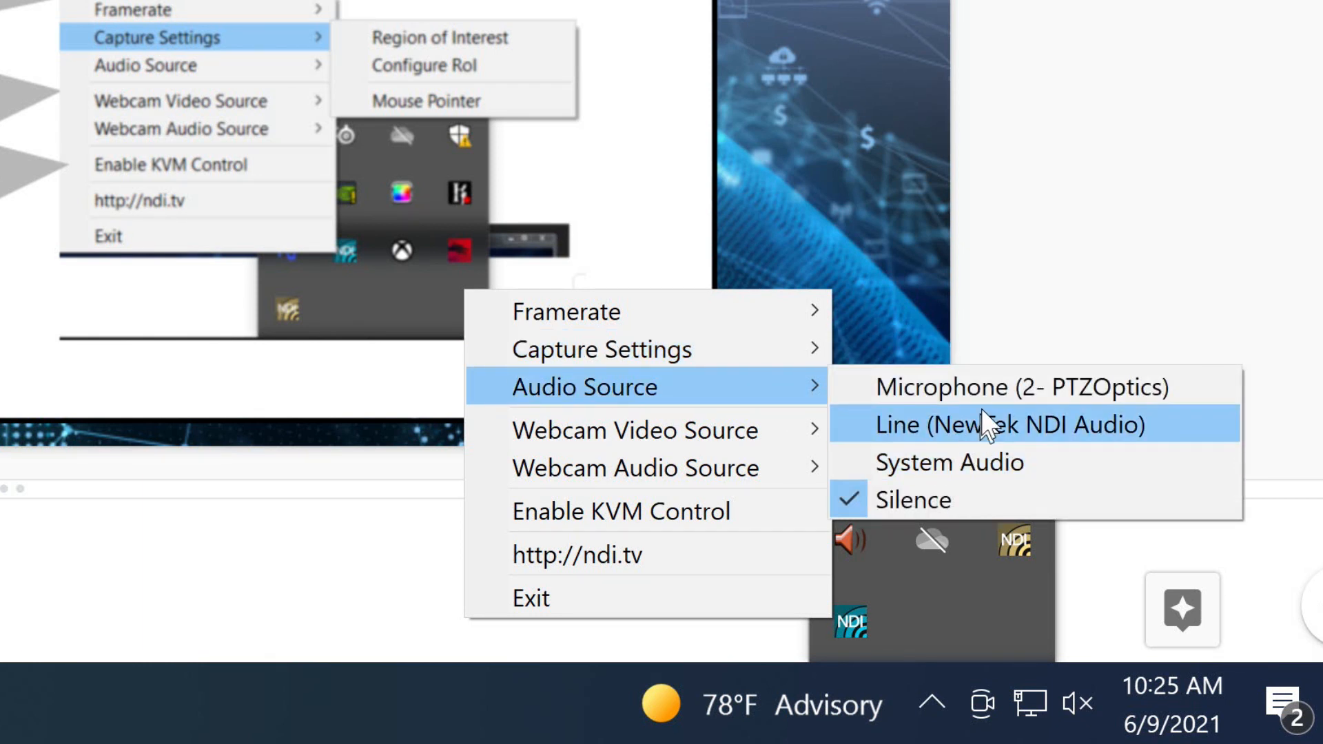
mouse_move(1012, 387)
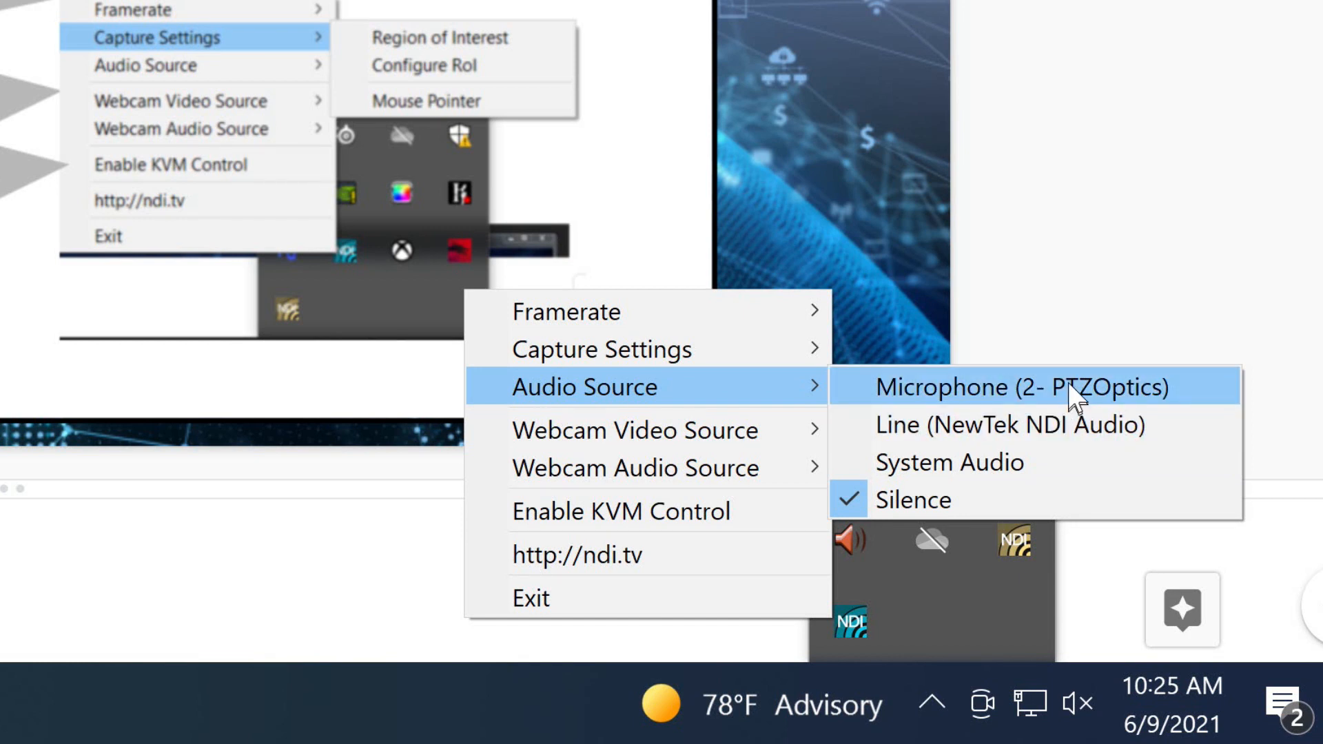
mouse_move(991, 443)
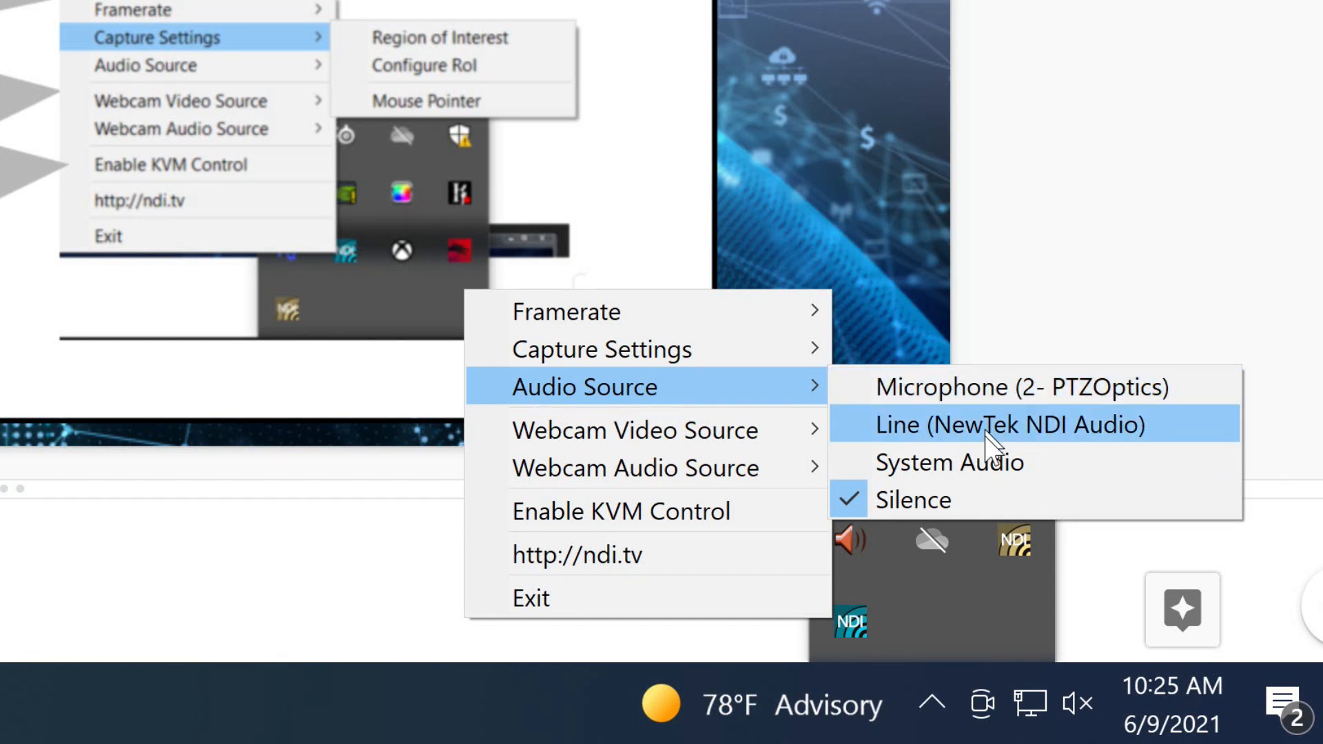
mouse_move(632, 429)
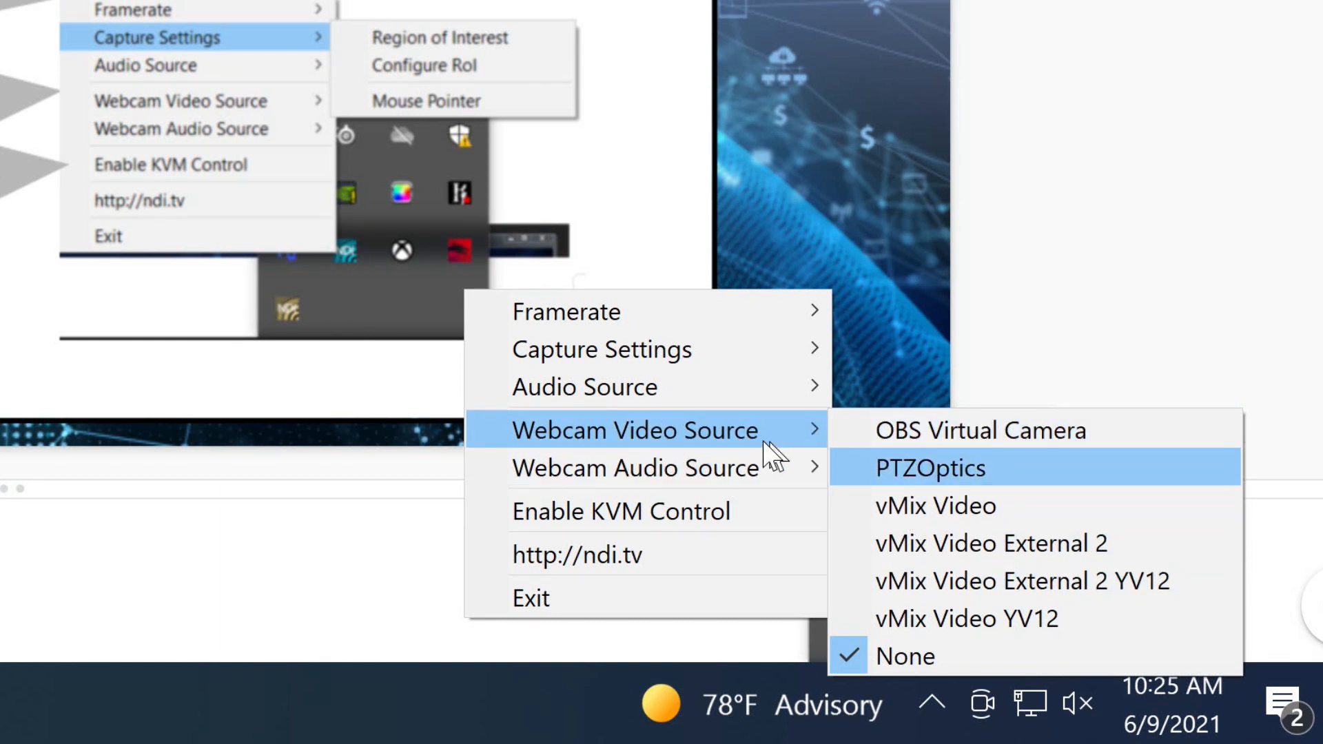
mouse_move(635, 468)
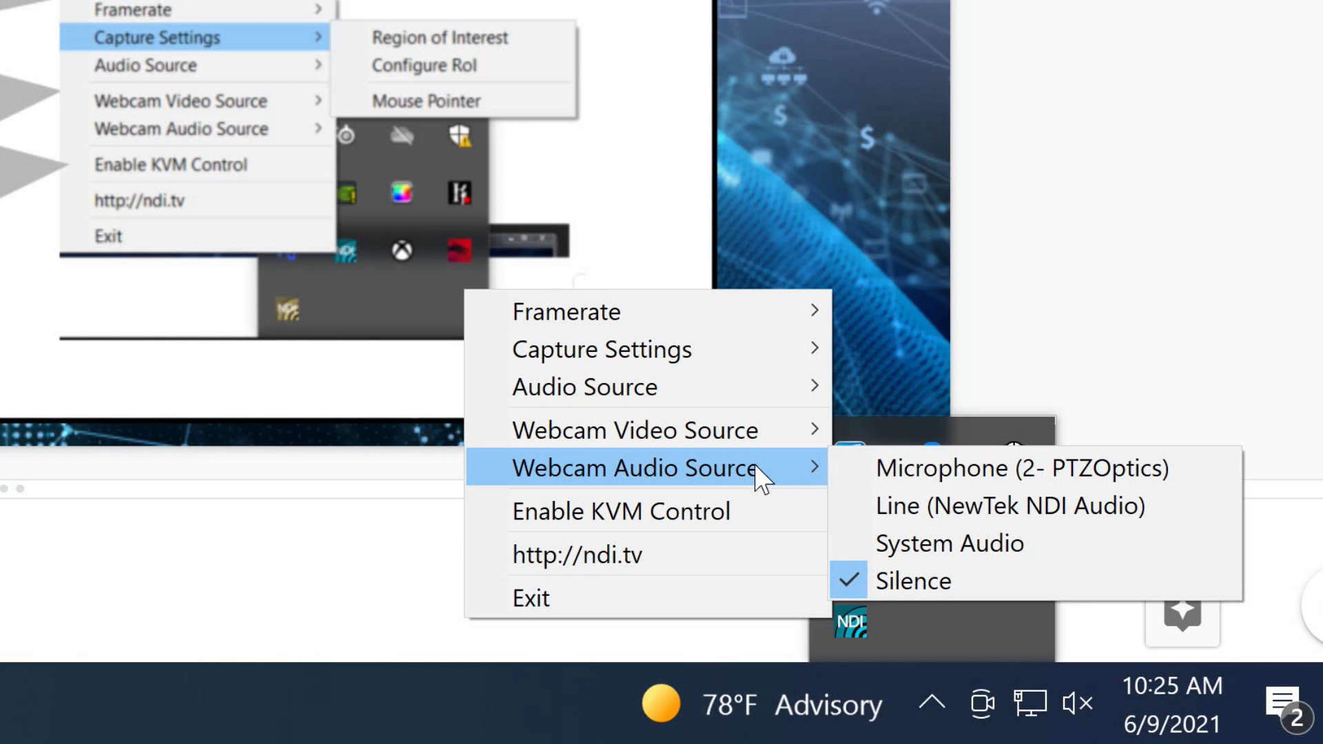
mouse_move(635, 429)
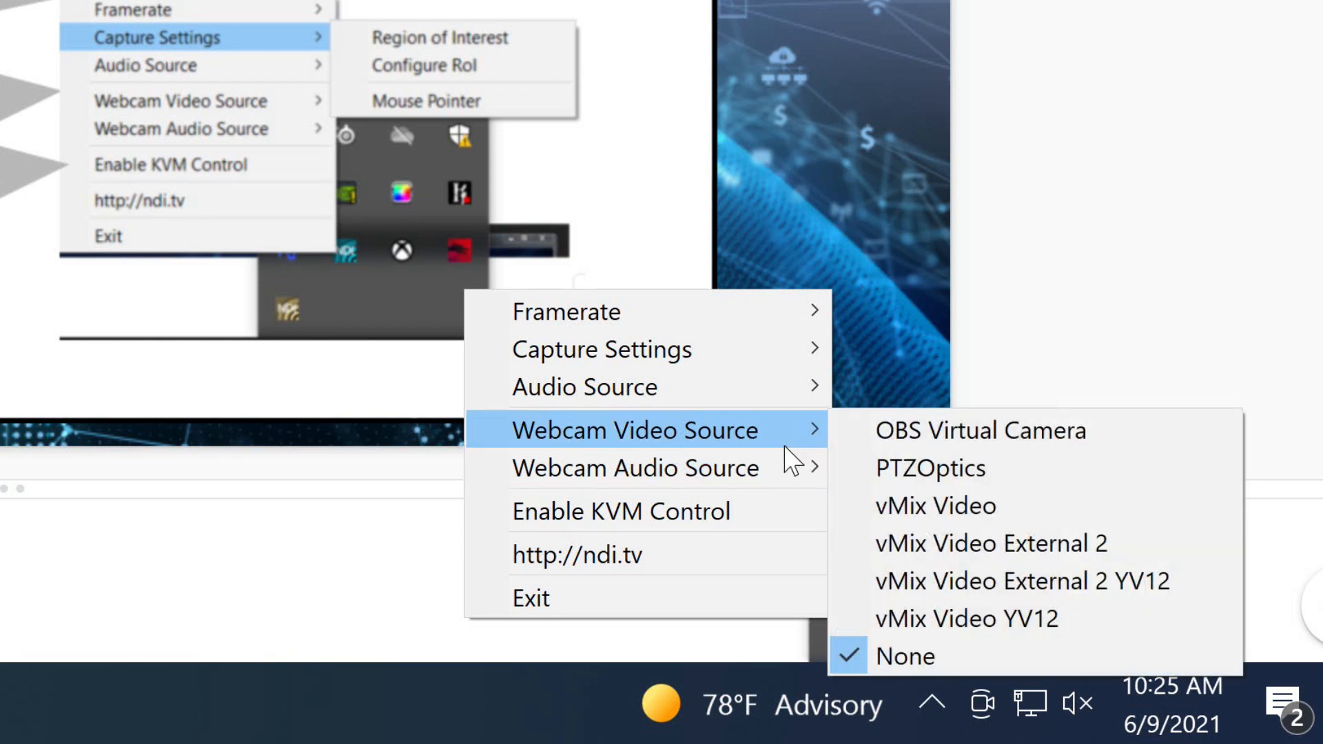
mouse_move(931, 469)
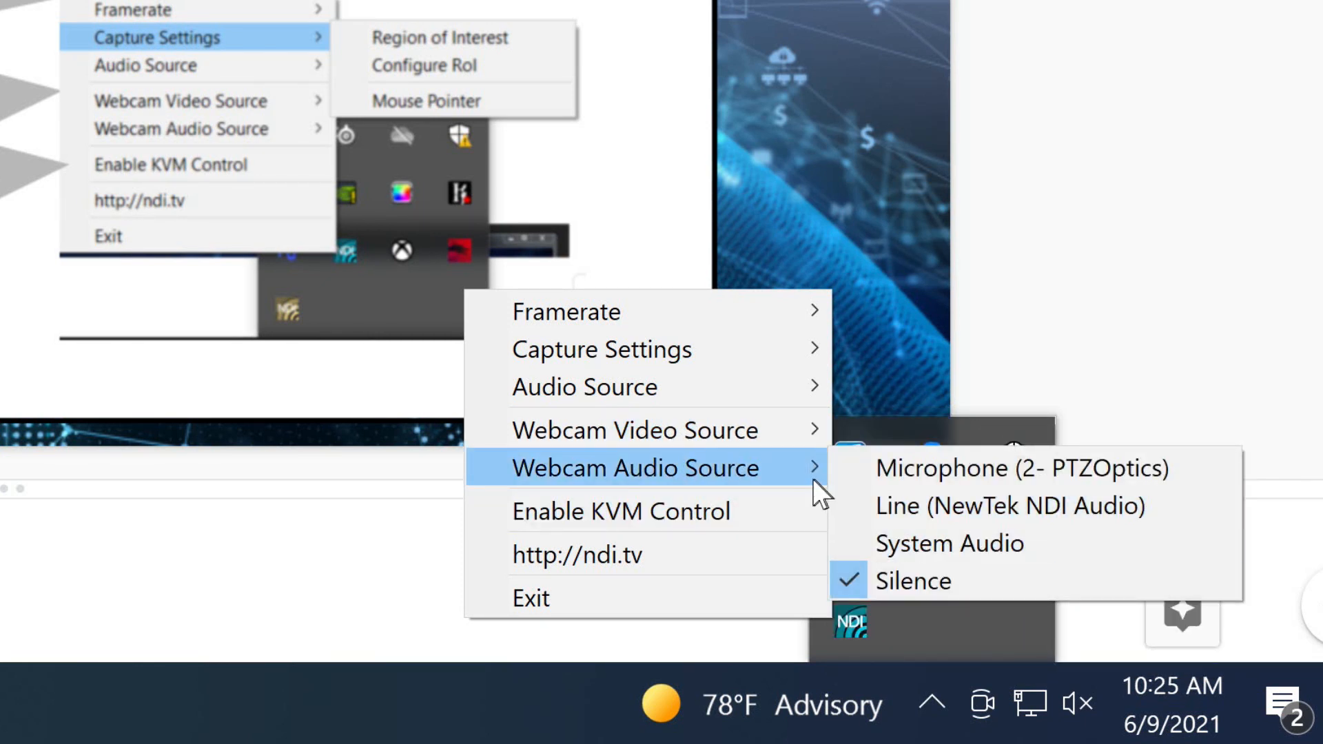
mouse_move(749, 490)
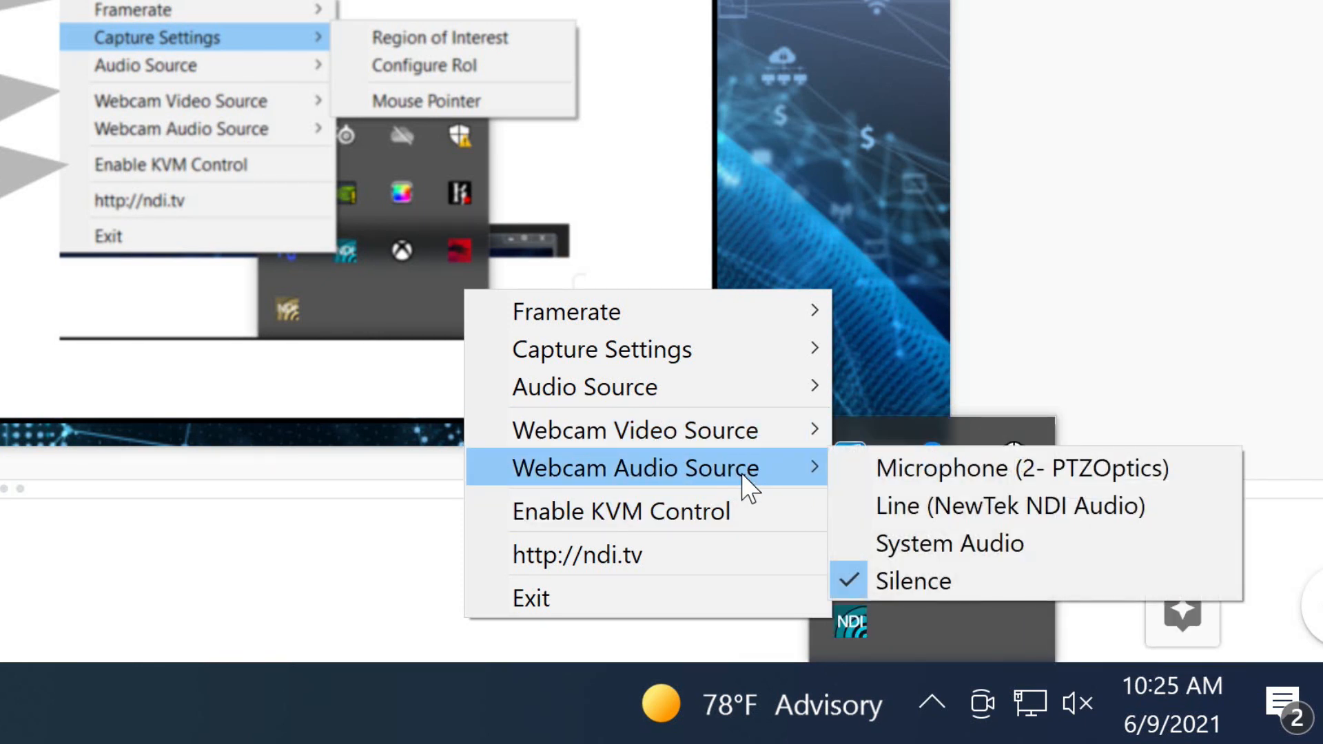
mouse_move(634, 429)
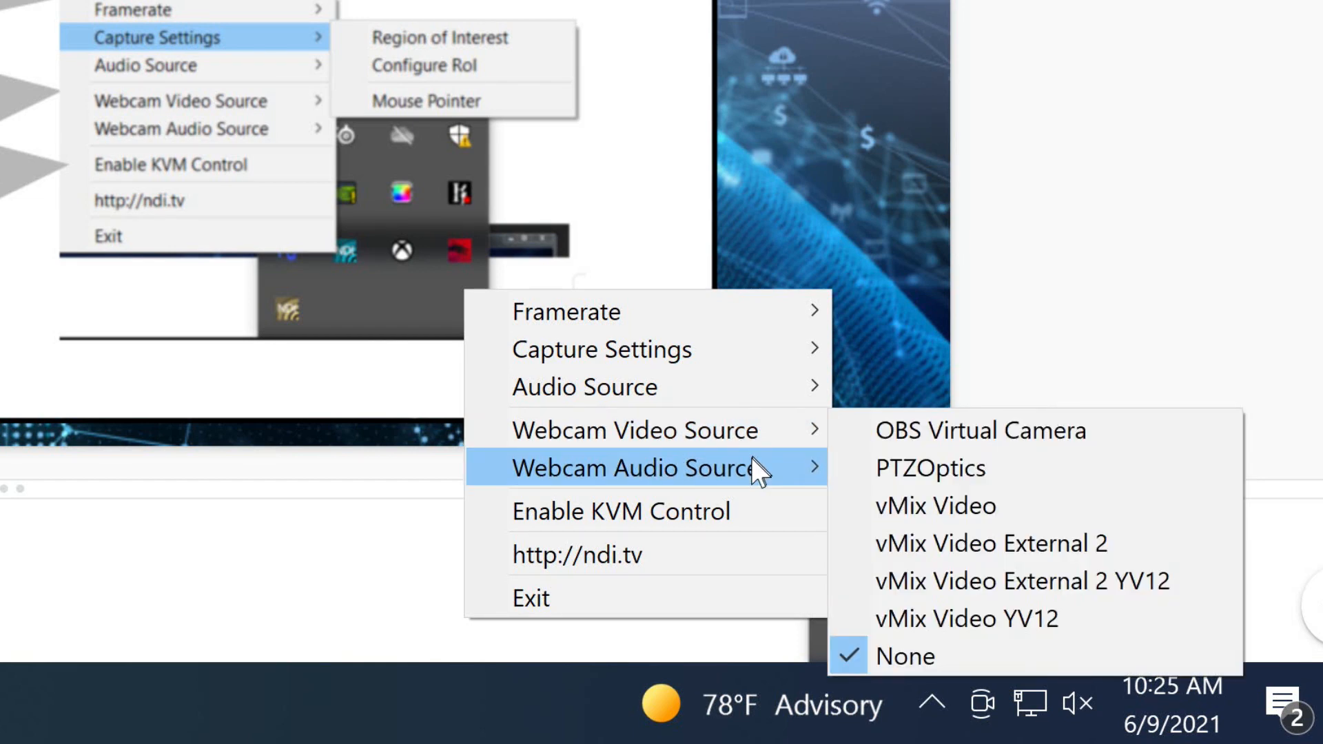
mouse_move(632, 430)
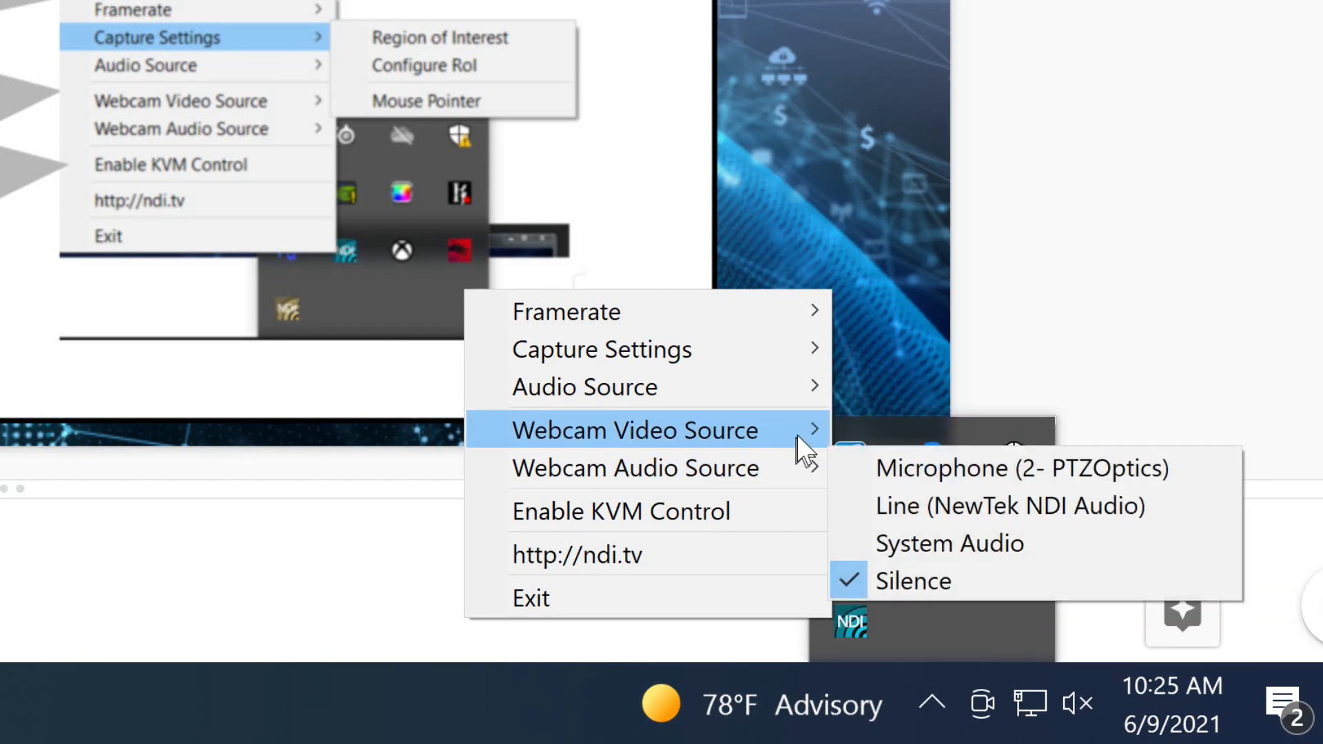
mouse_move(634, 430)
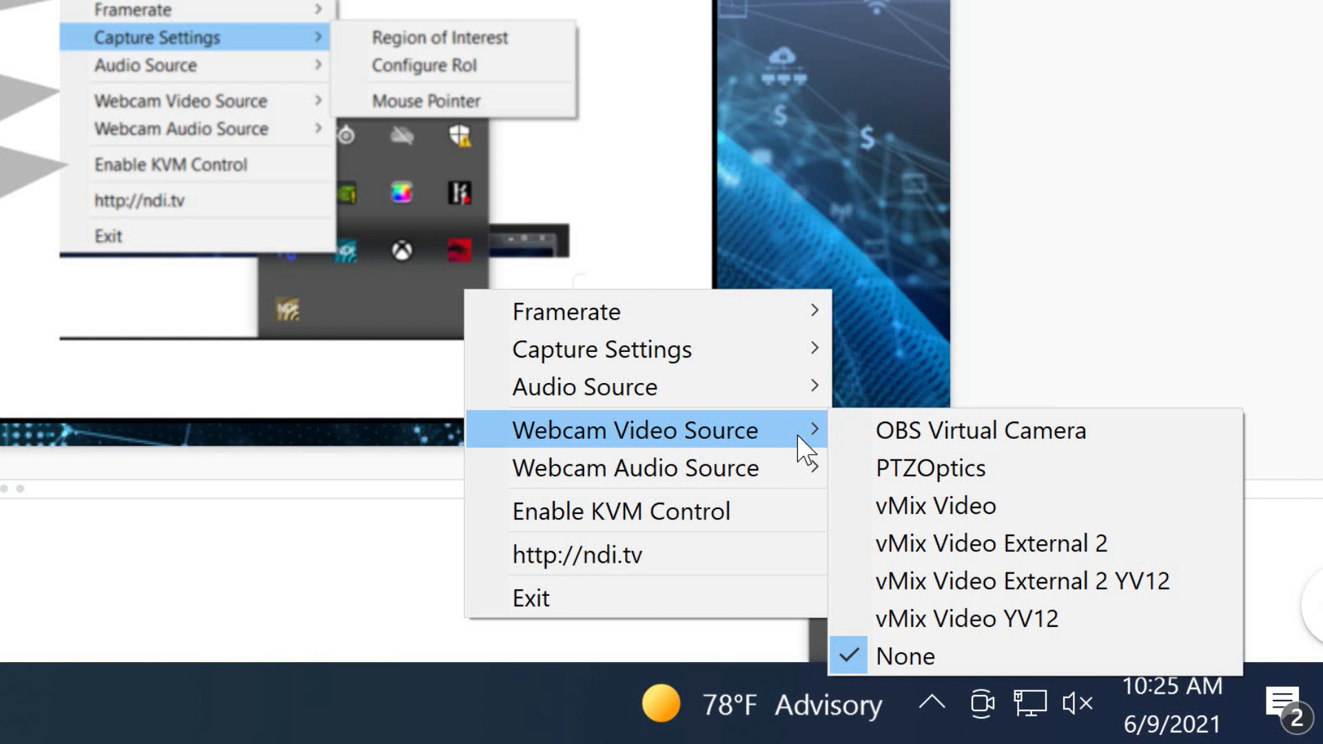
mouse_move(927, 467)
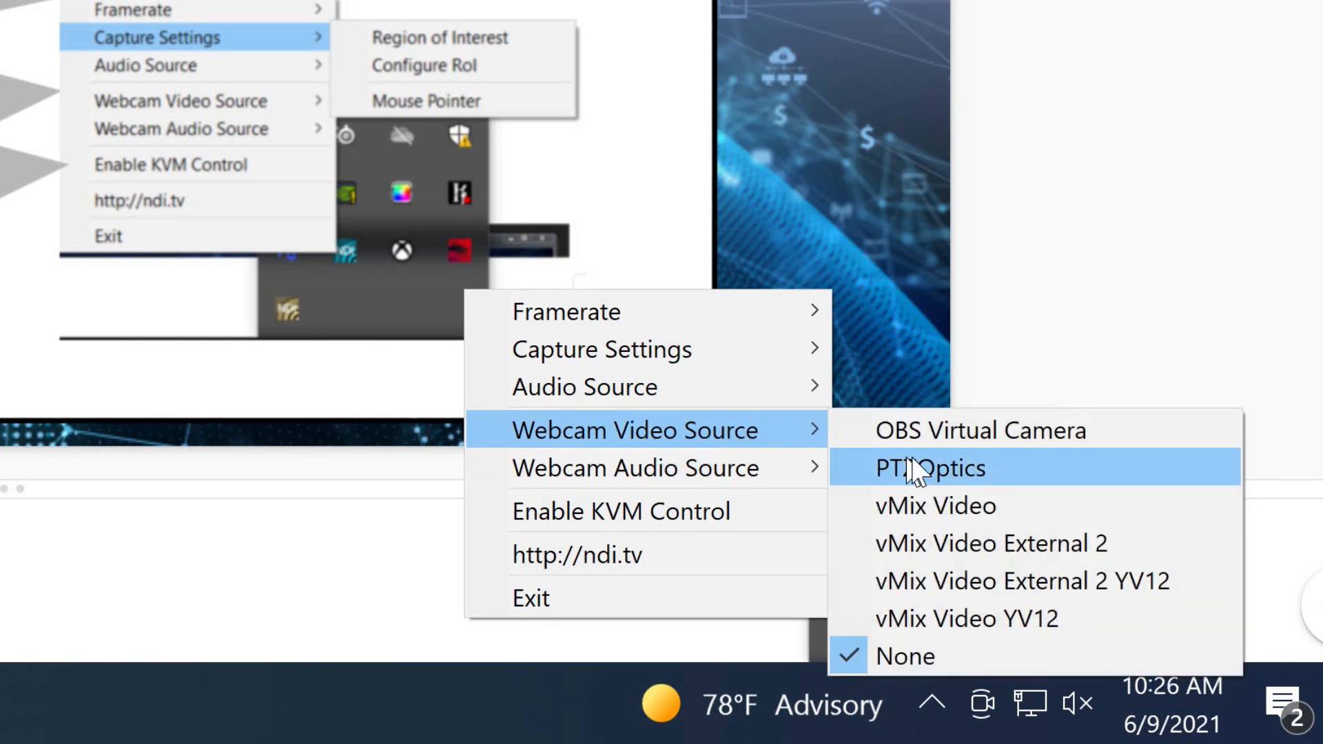
mouse_move(928, 470)
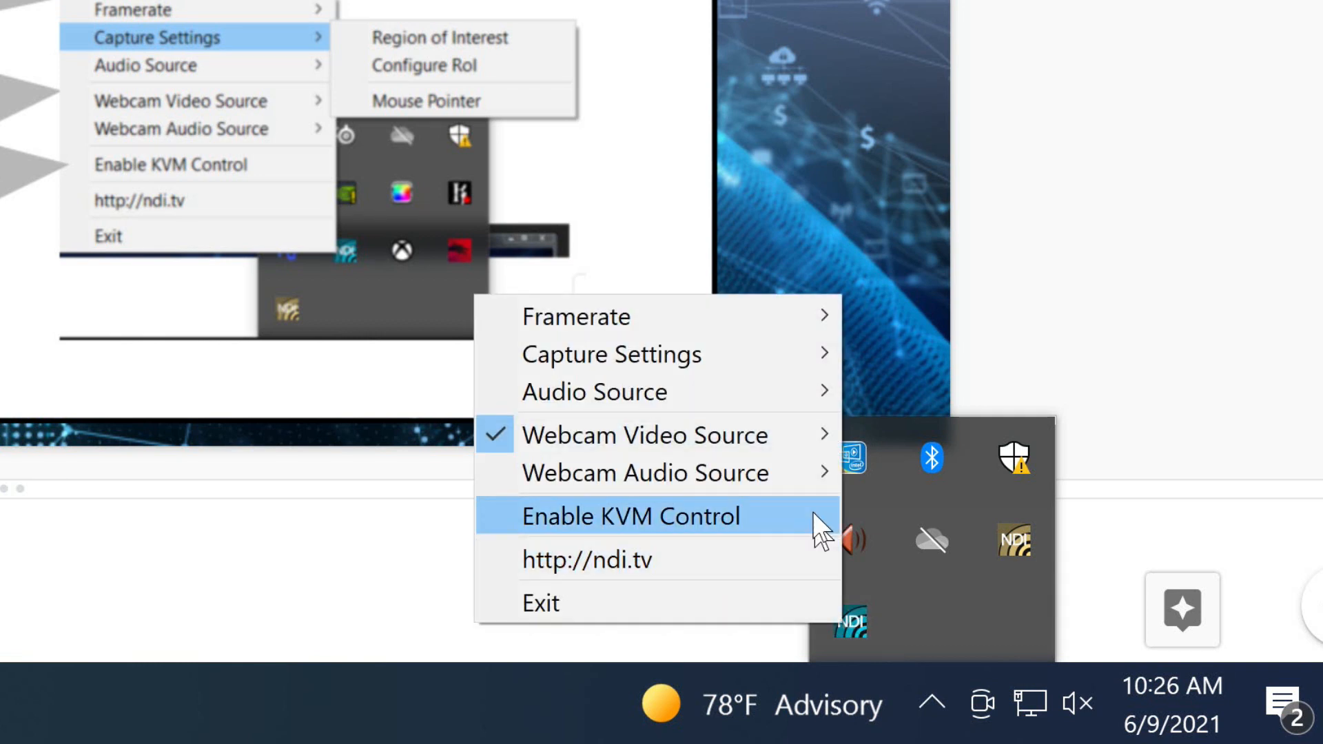
mouse_move(646, 435)
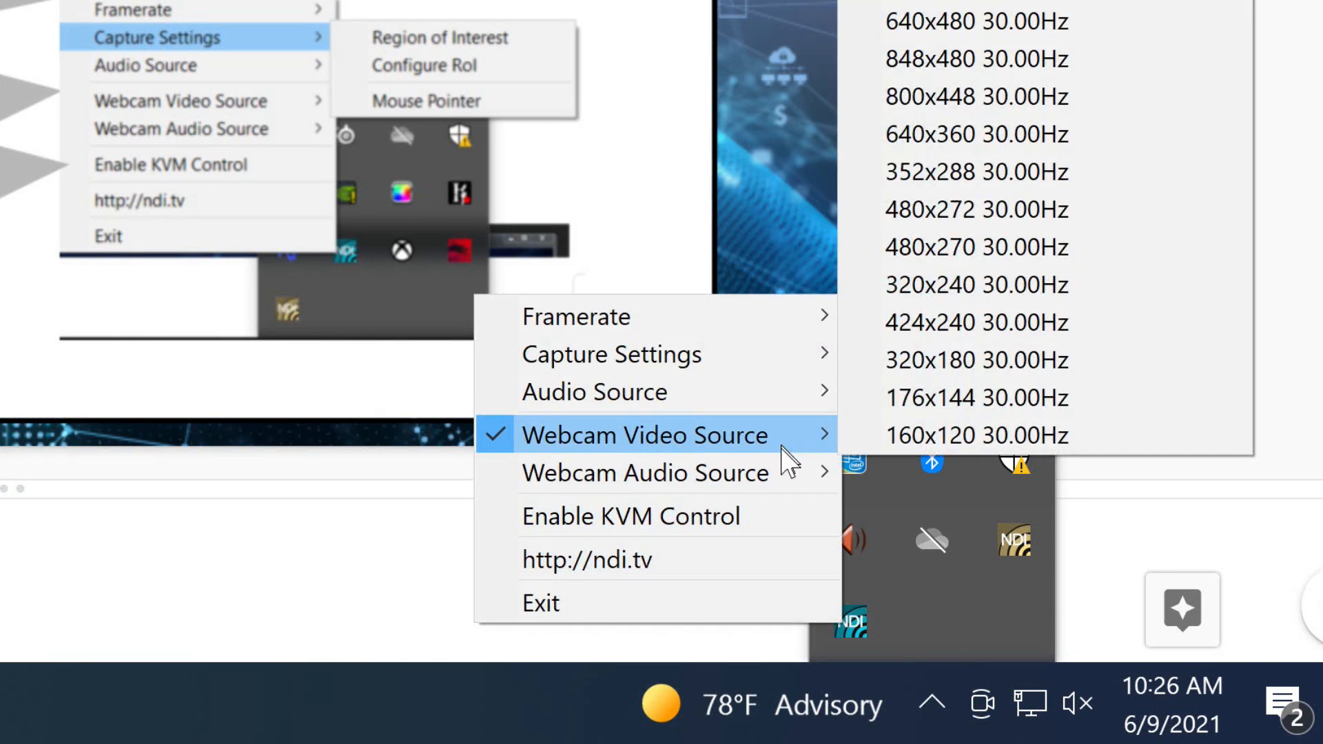
mouse_move(646, 472)
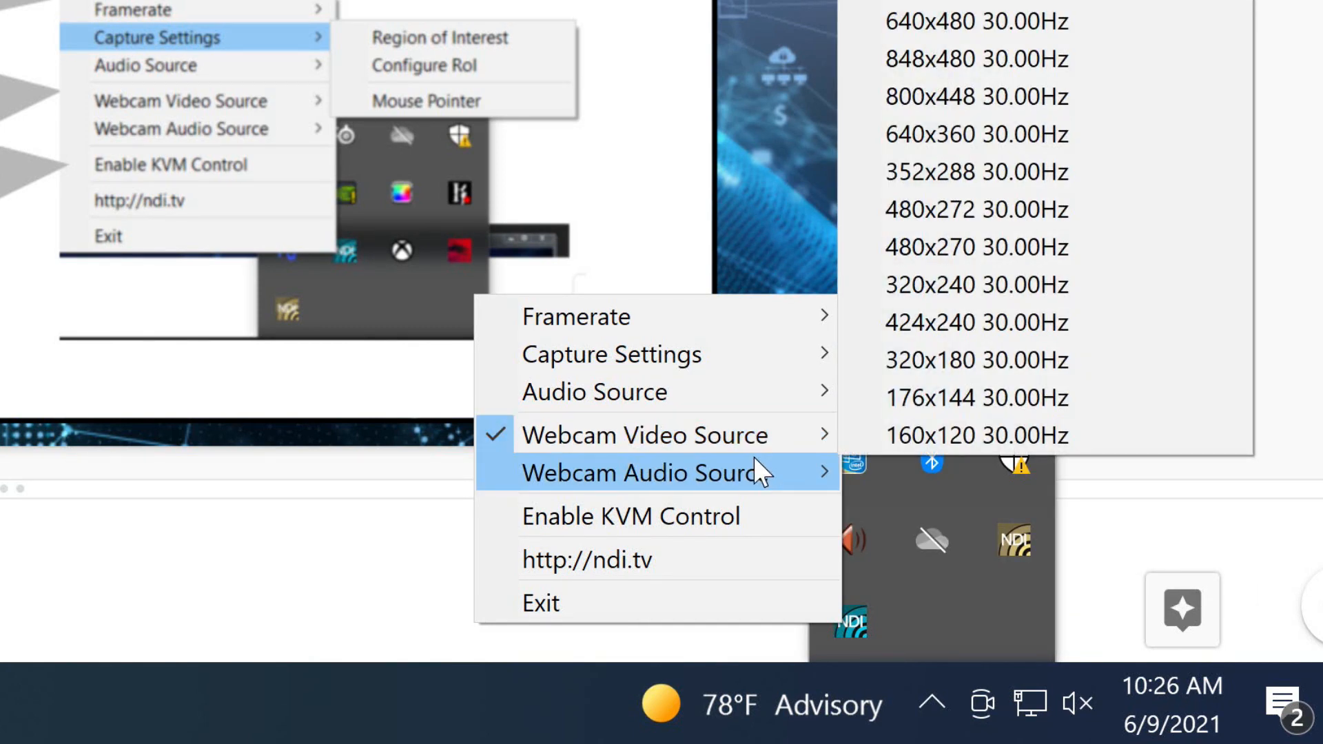
mouse_move(645, 435)
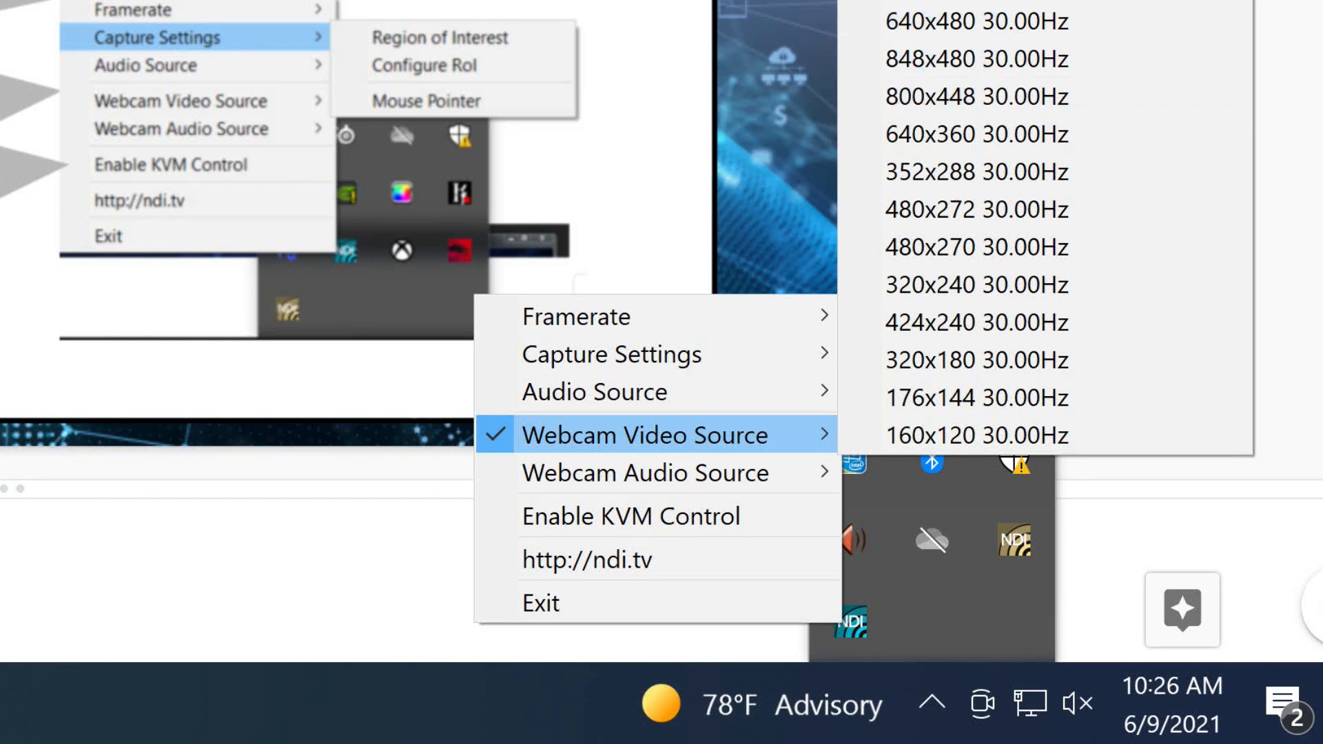
mouse_move(631, 515)
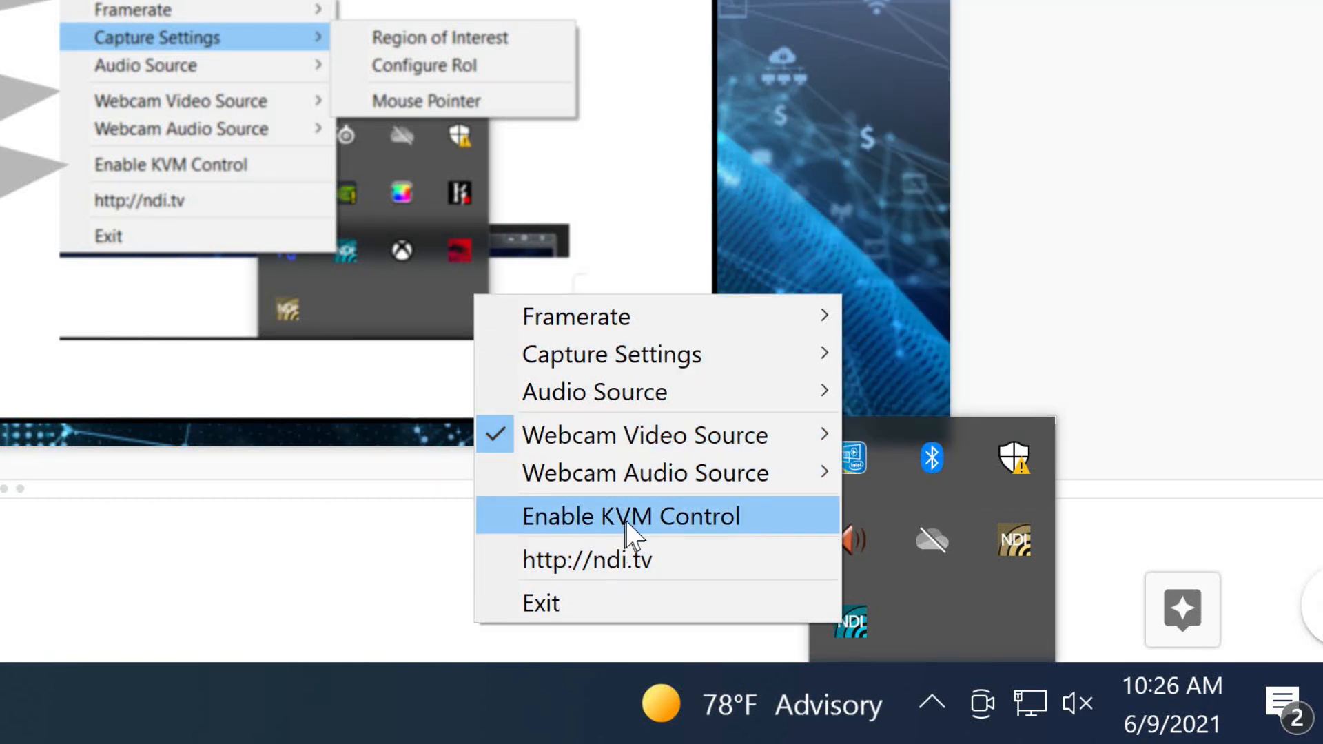
mouse_move(620, 532)
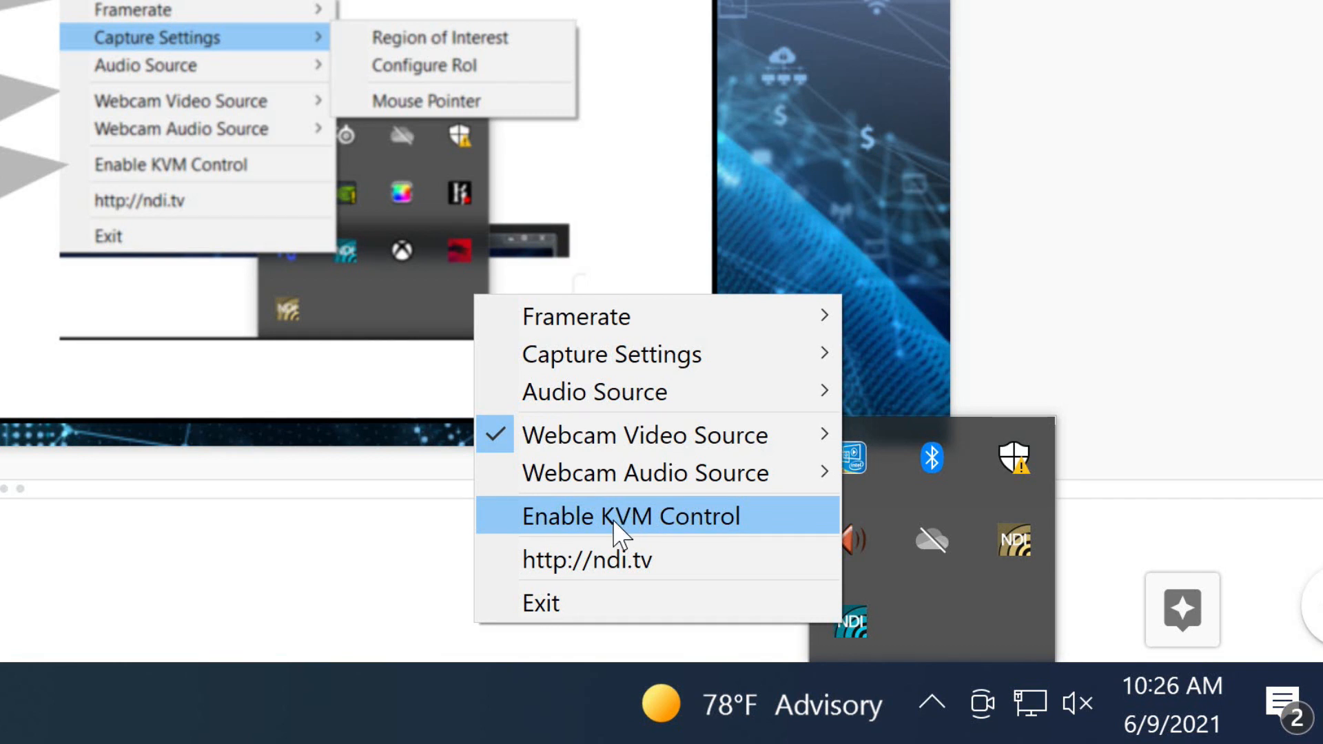
- Enable KVM Control in the NDI tray menu, confirm the checkmark, and close the menu
left_click(630, 515)
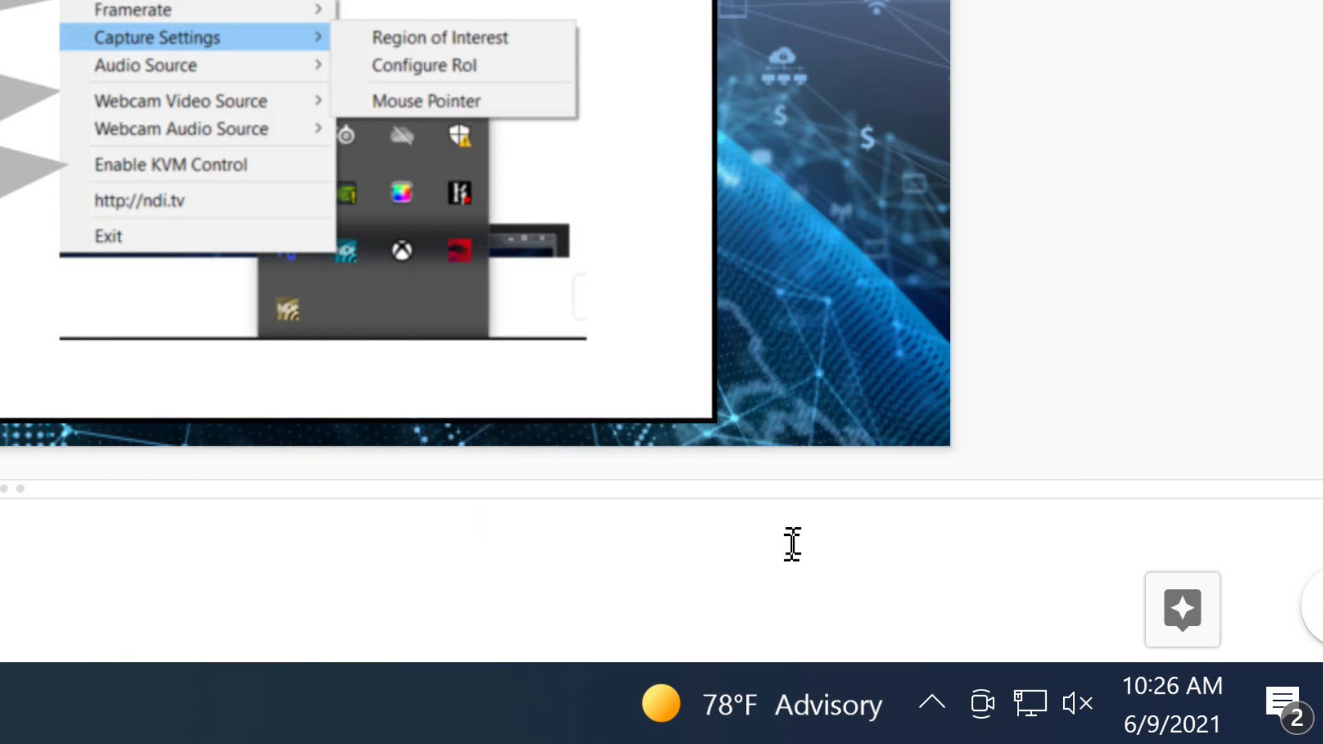
left_click(931, 703)
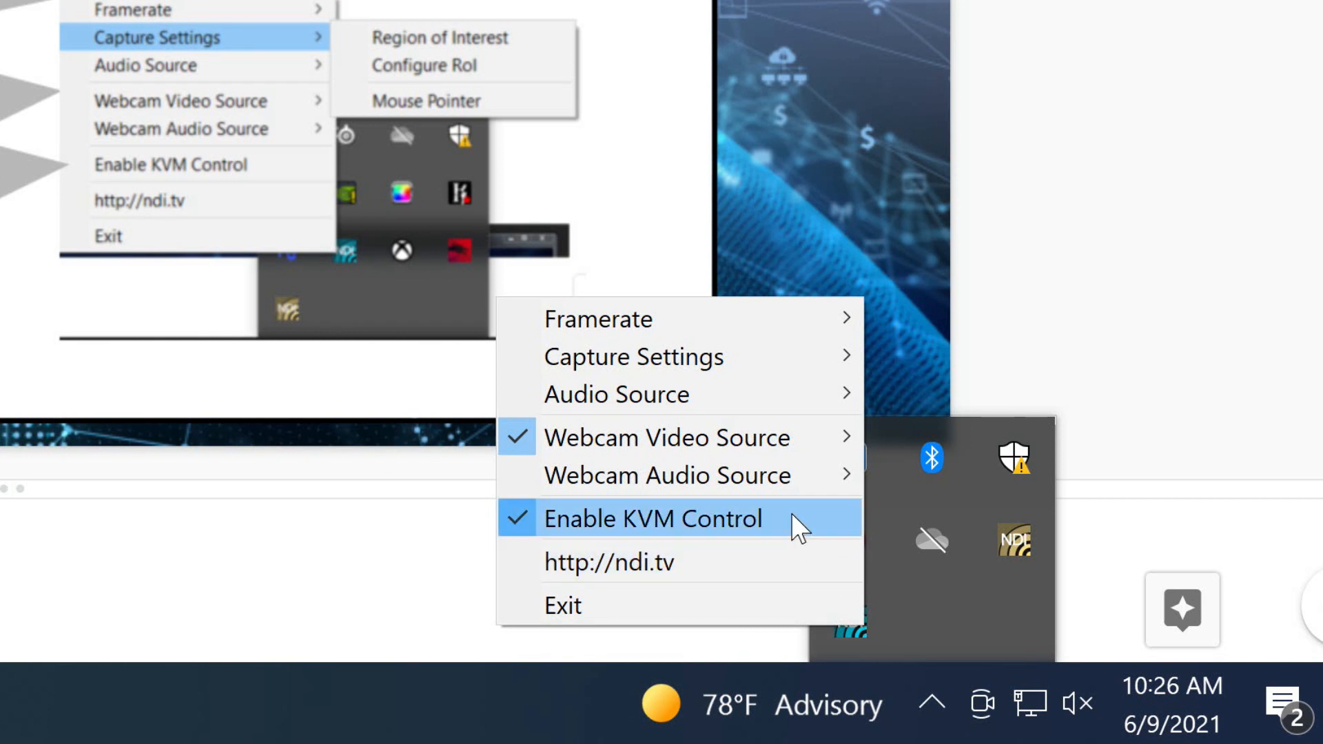
mouse_move(789, 536)
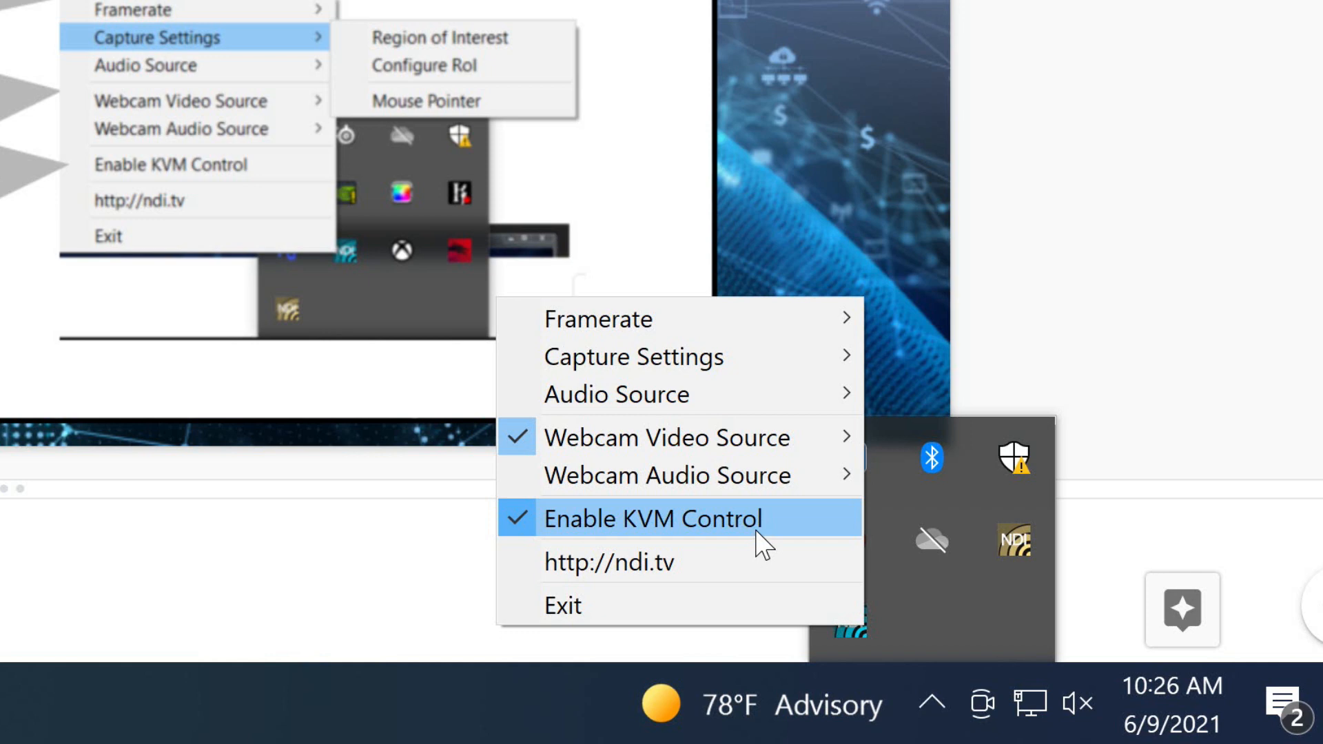
left_click(653, 518)
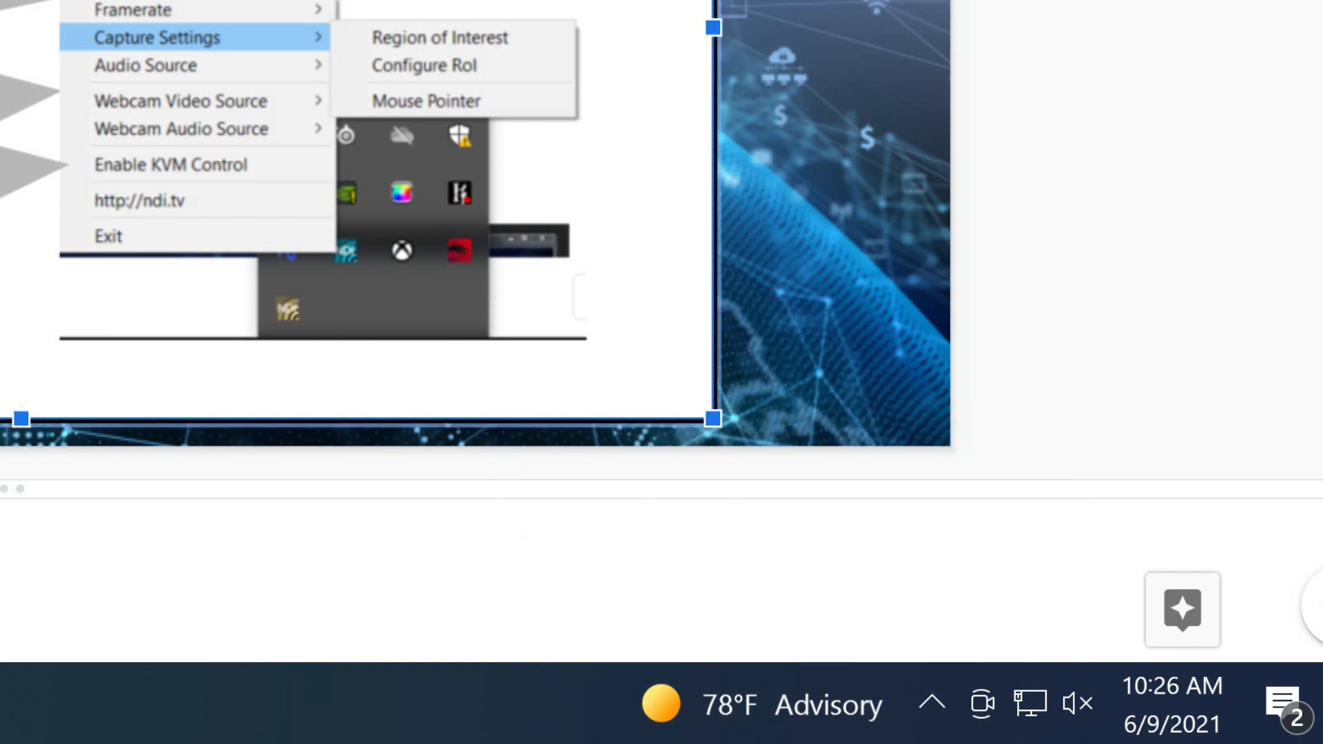